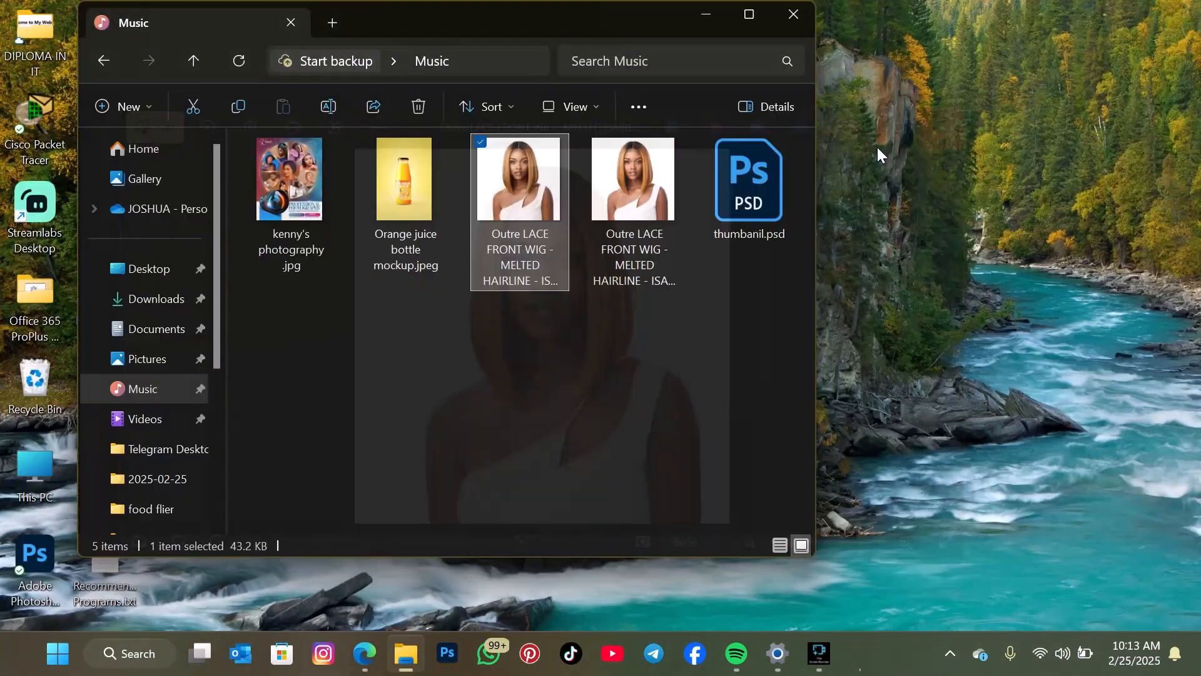
# Step: Close the Music folder window with its image files and PSD to clear the desktop
pyautogui.doubleClick(520, 179)
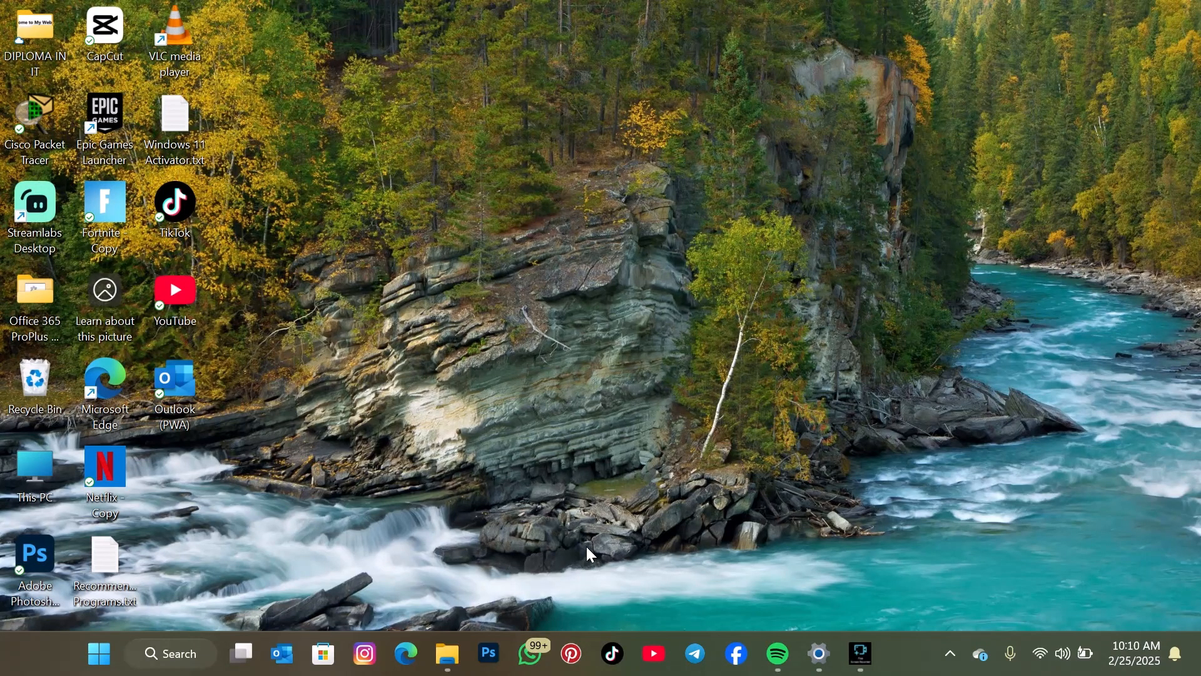
pyautogui.moveTo(586, 496)
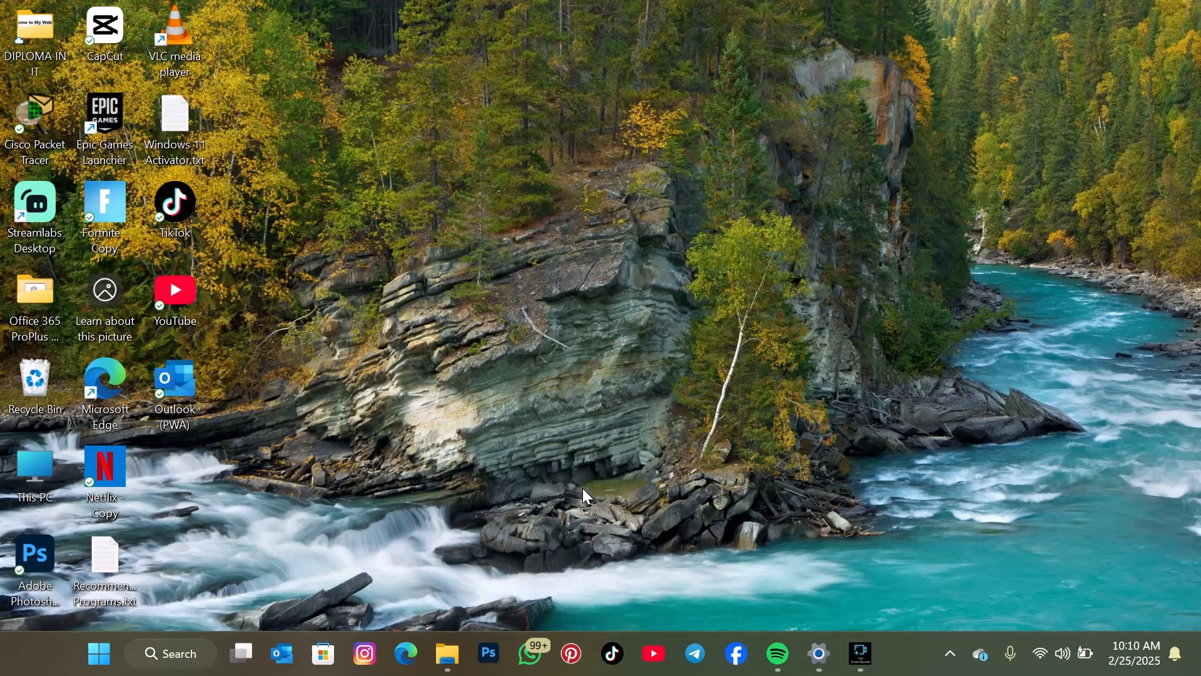
pyautogui.moveTo(558, 499)
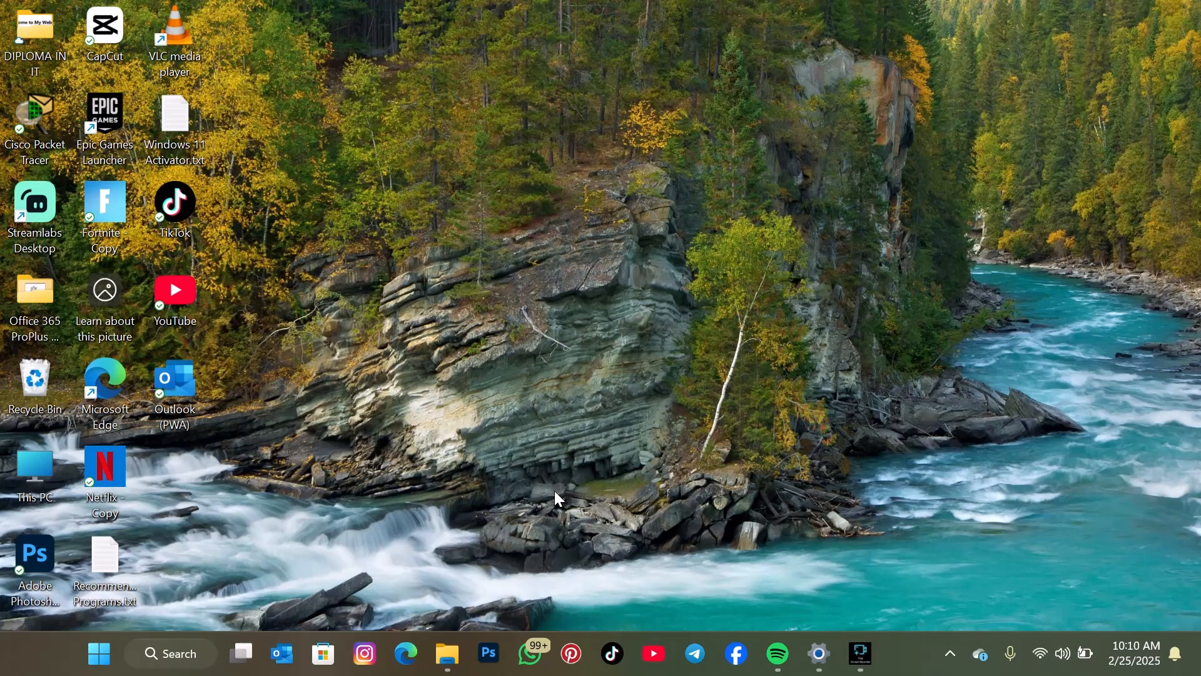
pyautogui.moveTo(652, 486)
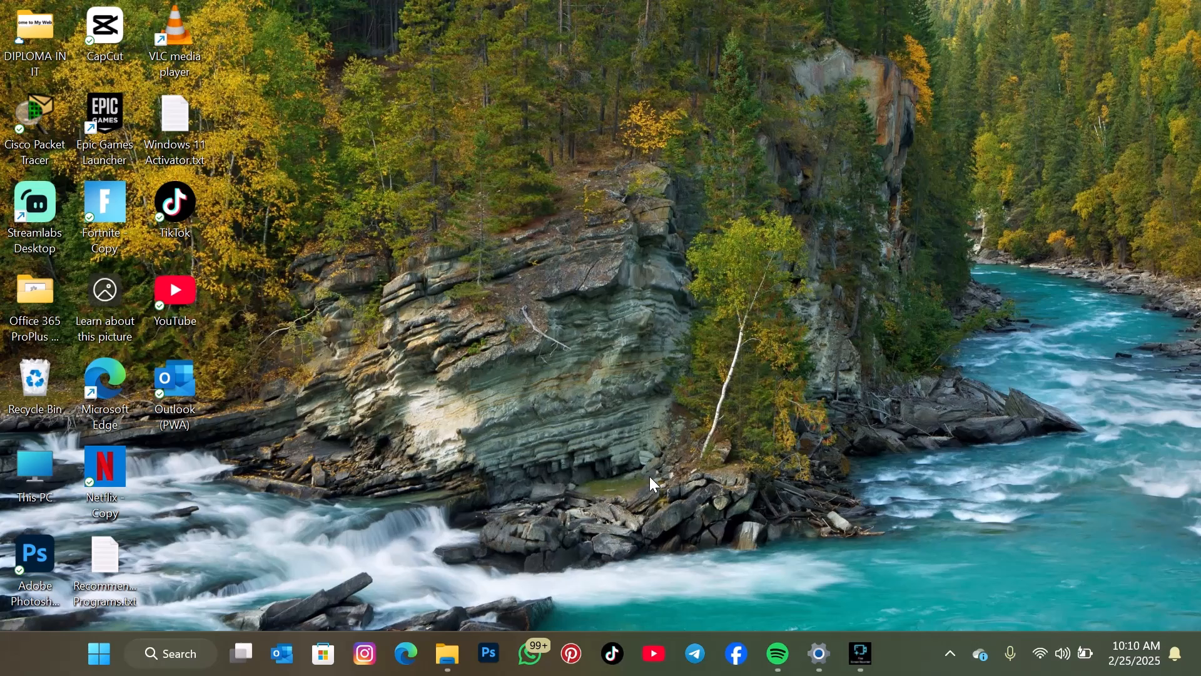
pyautogui.moveTo(656, 468)
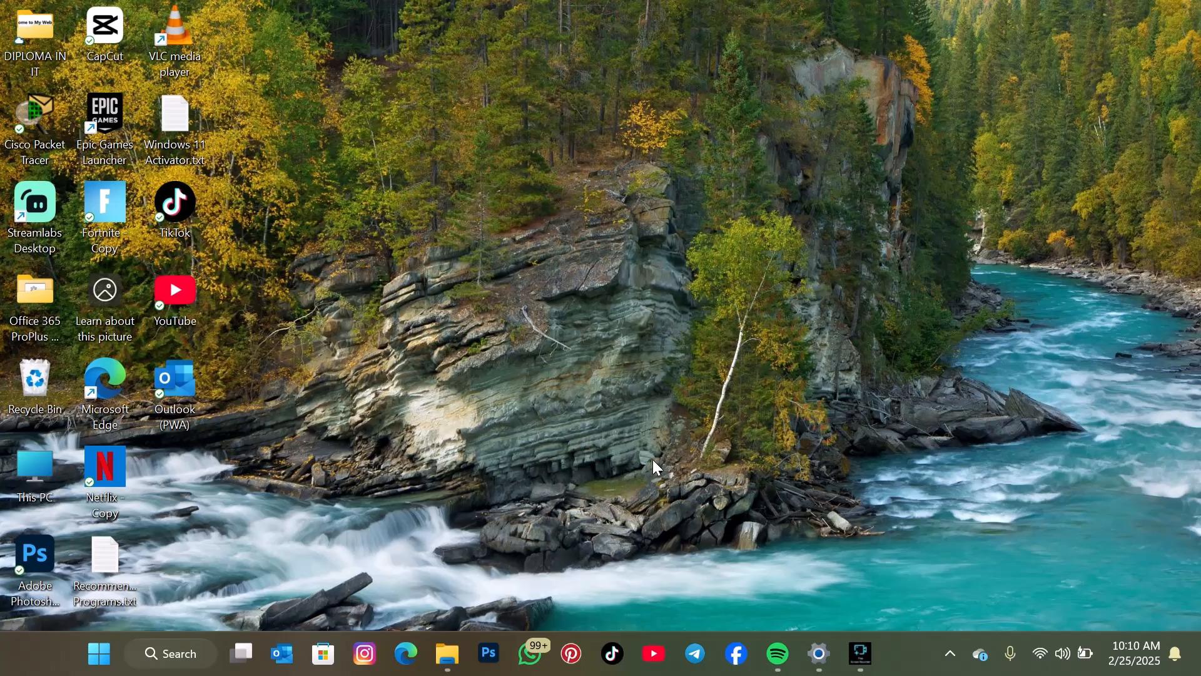
pyautogui.moveTo(685, 455)
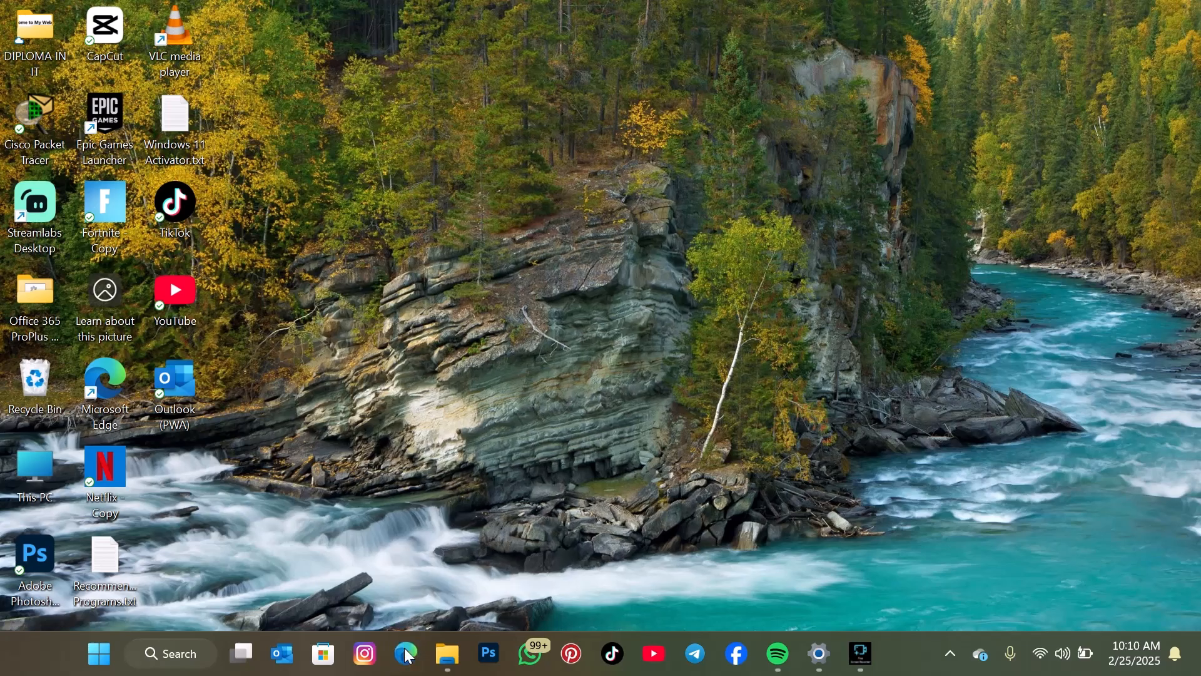
# Step: Launch Microsoft Edge and load the letsenhance.io AI image upscaler site
pyautogui.click(405, 655)
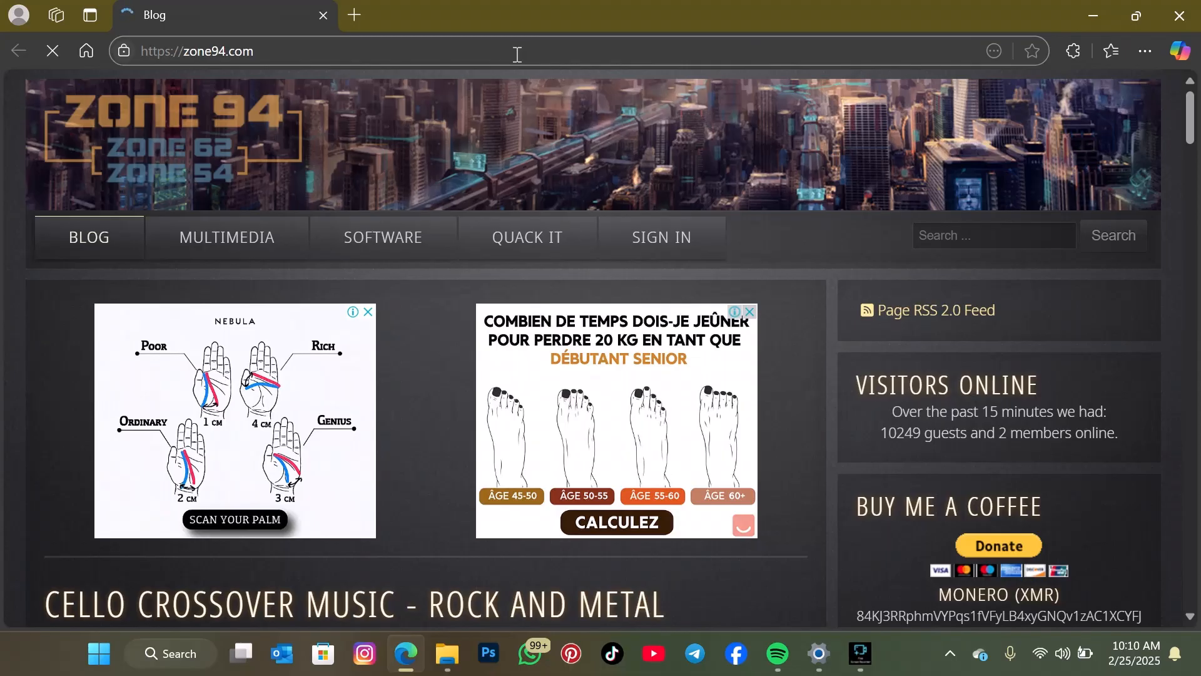
pyautogui.click(518, 54)
pyautogui.write('letsenhance.i')
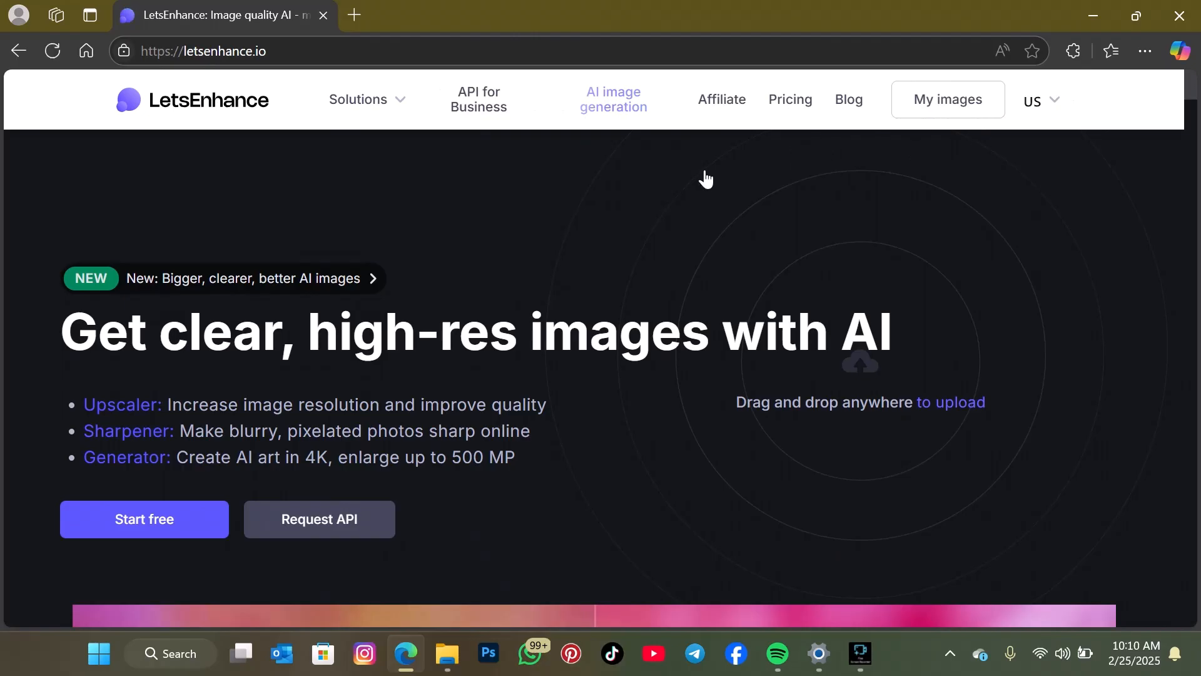
# Step: Go to My images and upload the bob-wig portrait from the Music folder
pyautogui.click(948, 99)
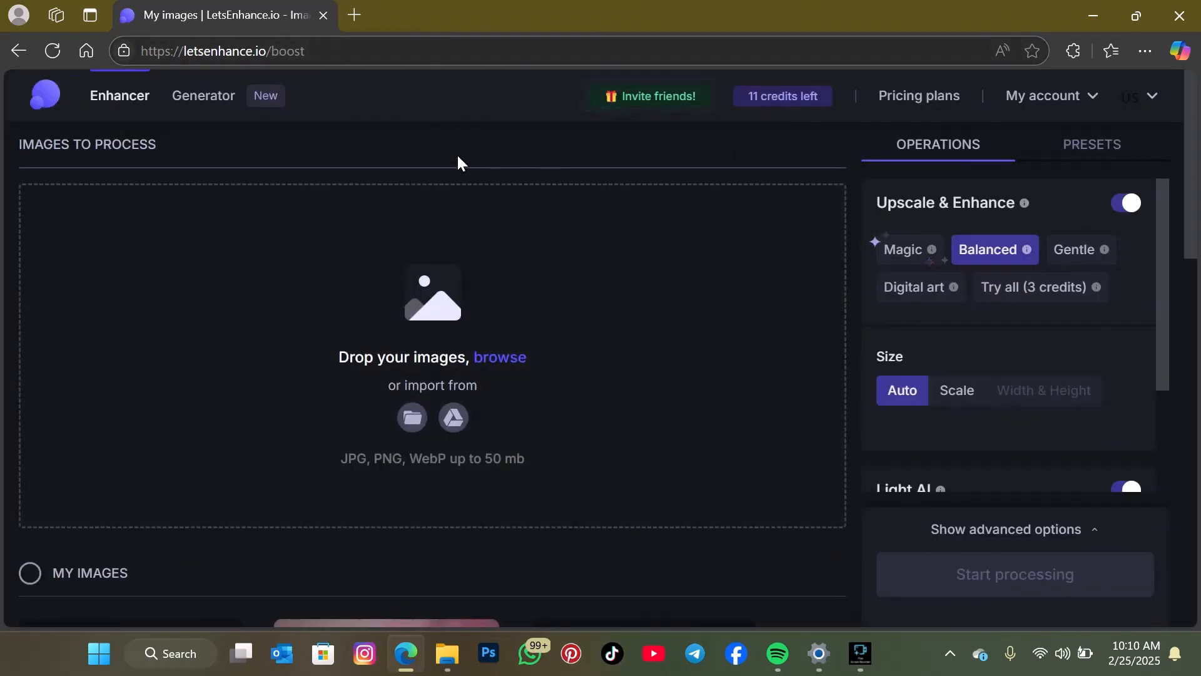
pyautogui.moveTo(862, 24)
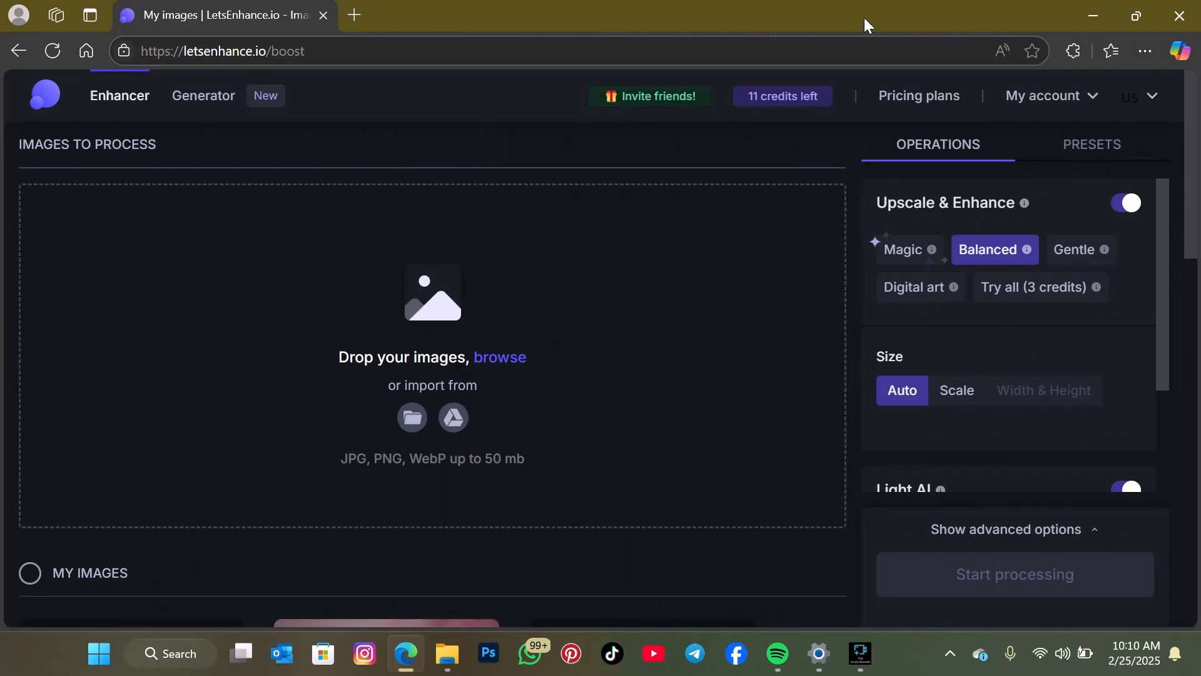
pyautogui.moveTo(853, 110)
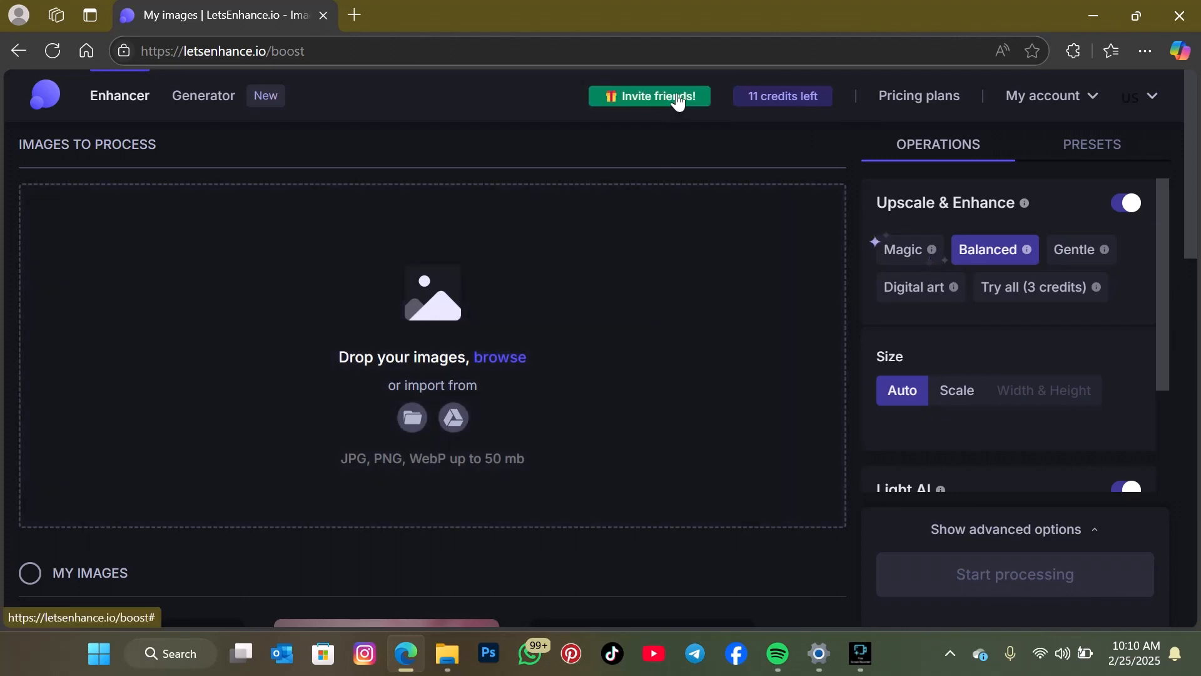
pyautogui.moveTo(545, 206)
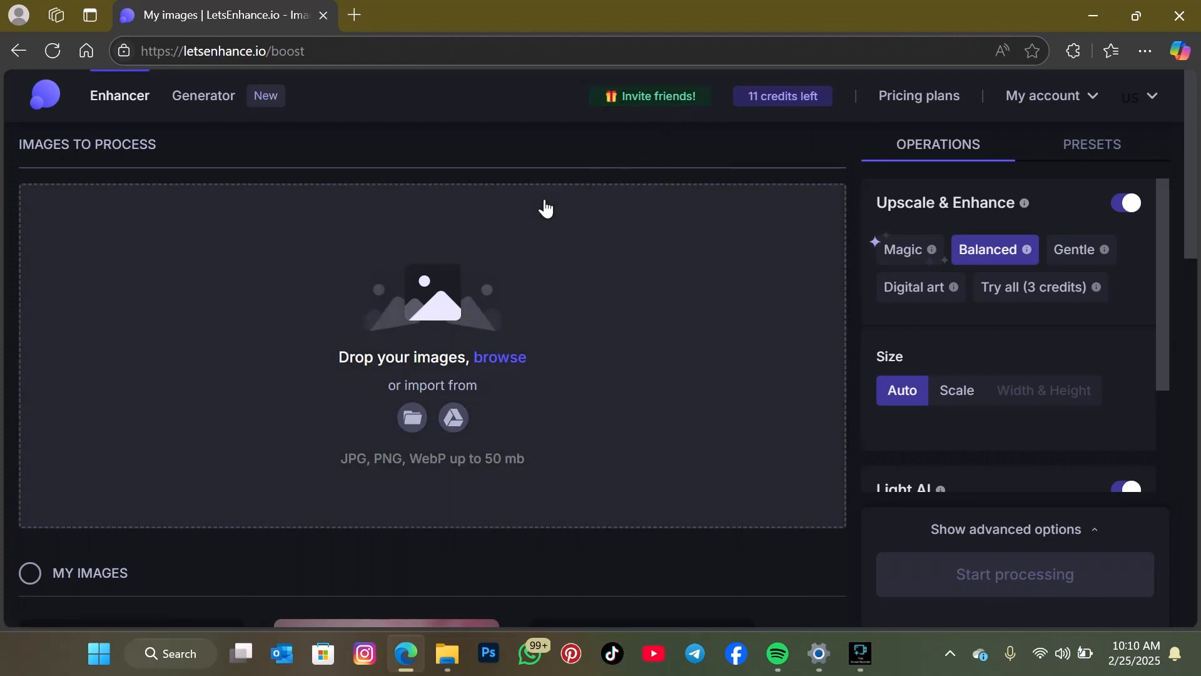
pyautogui.moveTo(590, 223)
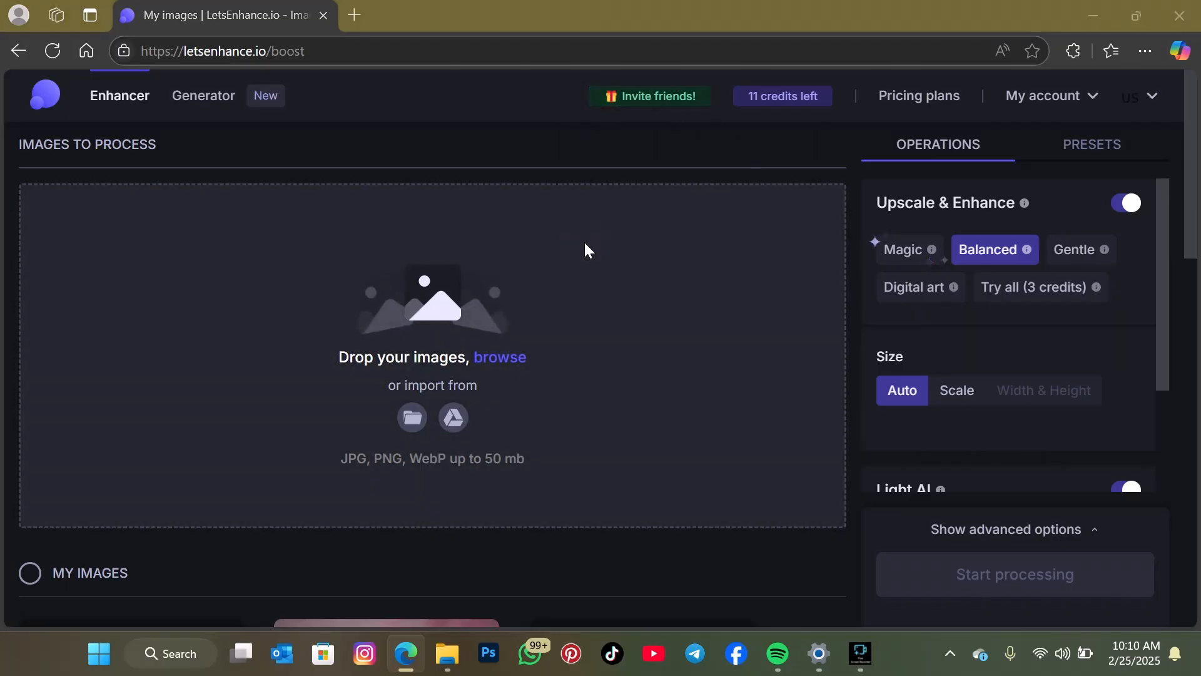
pyautogui.click(499, 357)
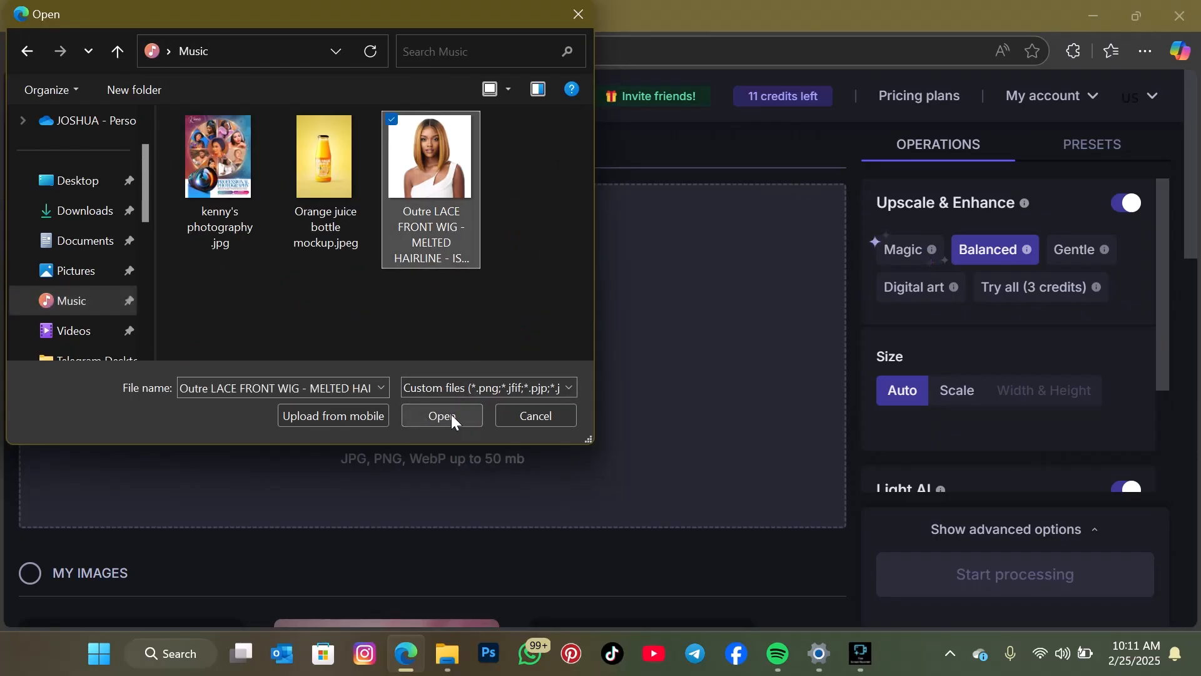
pyautogui.click(441, 416)
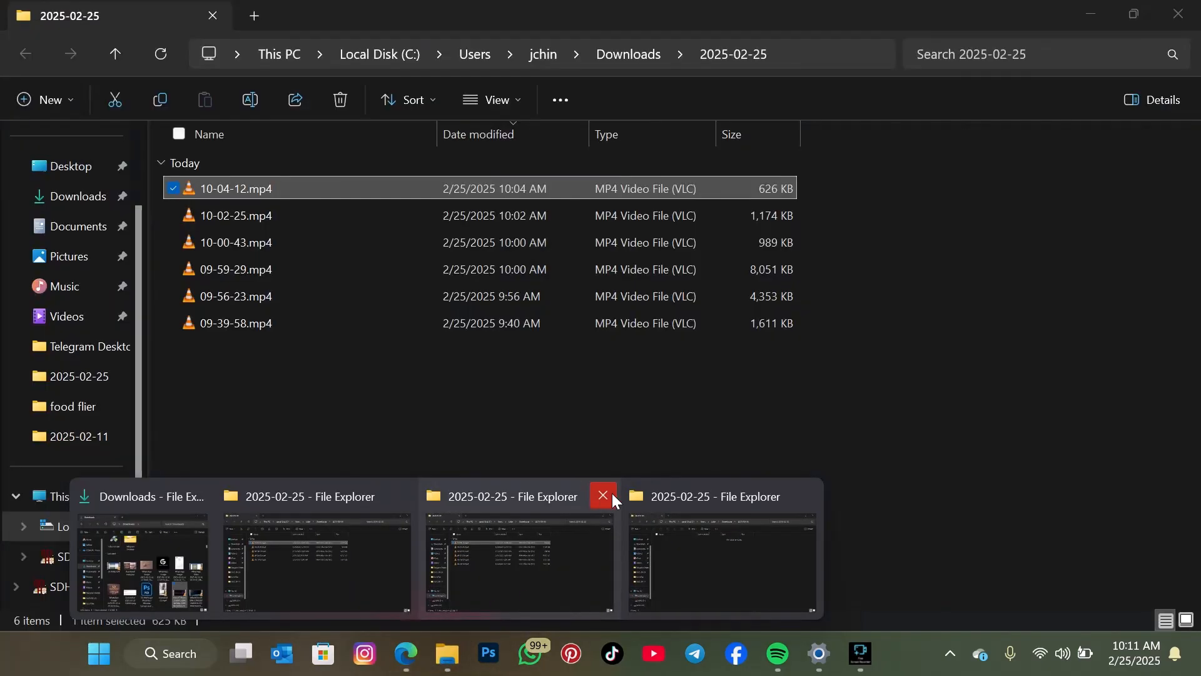
# Step: Close the extra Explorer window and view the bob-wig portrait in Photos at 736 × 736
pyautogui.click(602, 495)
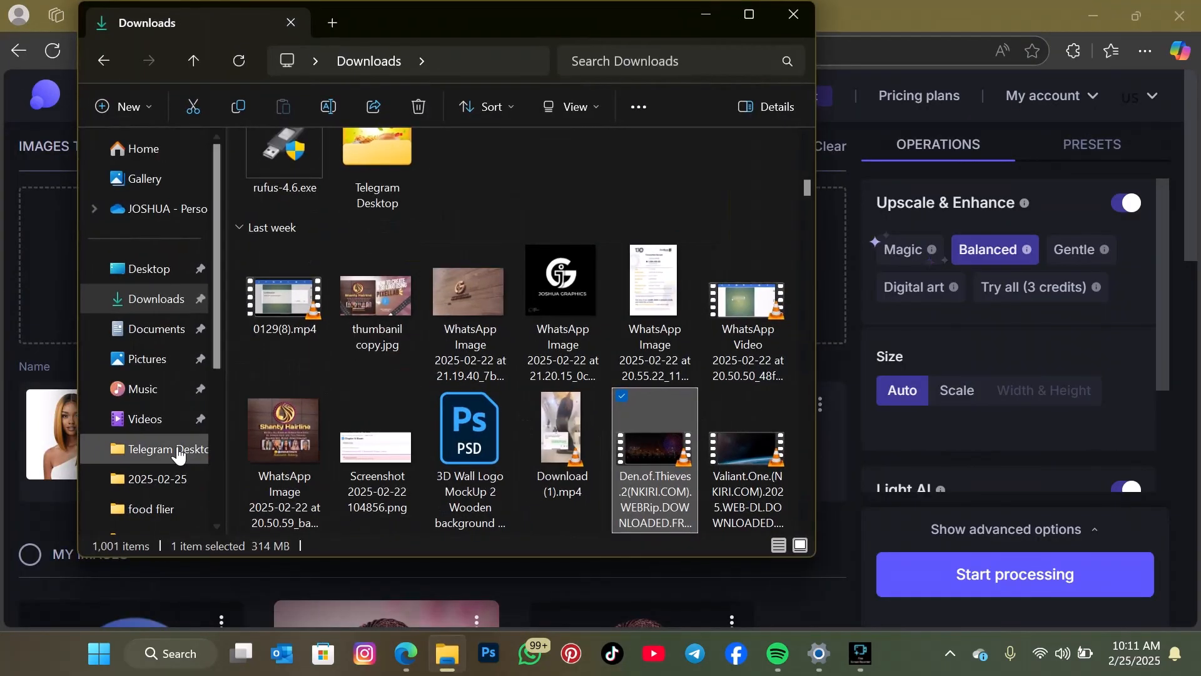
pyautogui.click(142, 389)
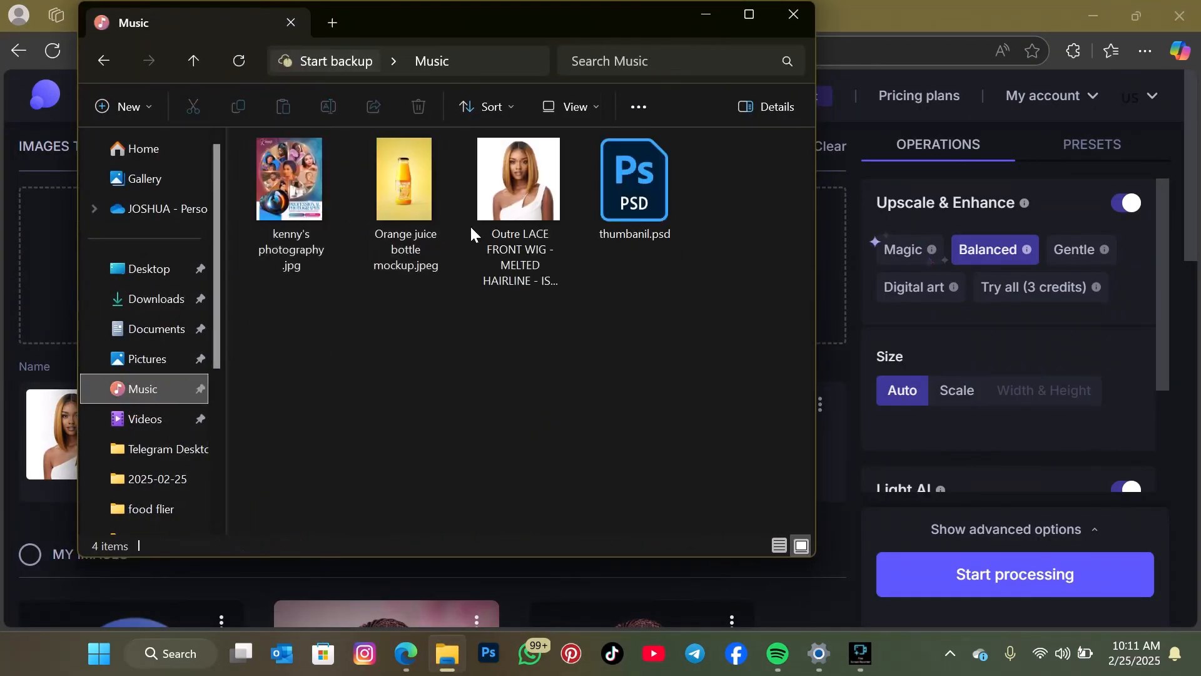
pyautogui.click(518, 181)
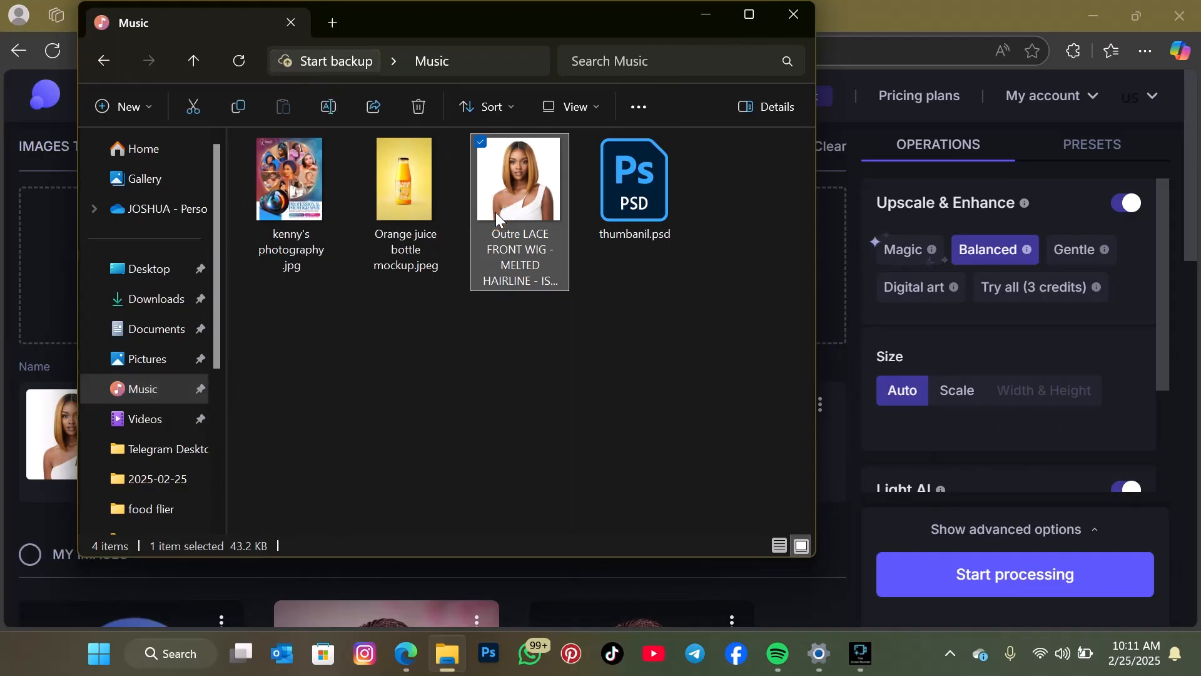
pyautogui.doubleClick(506, 181)
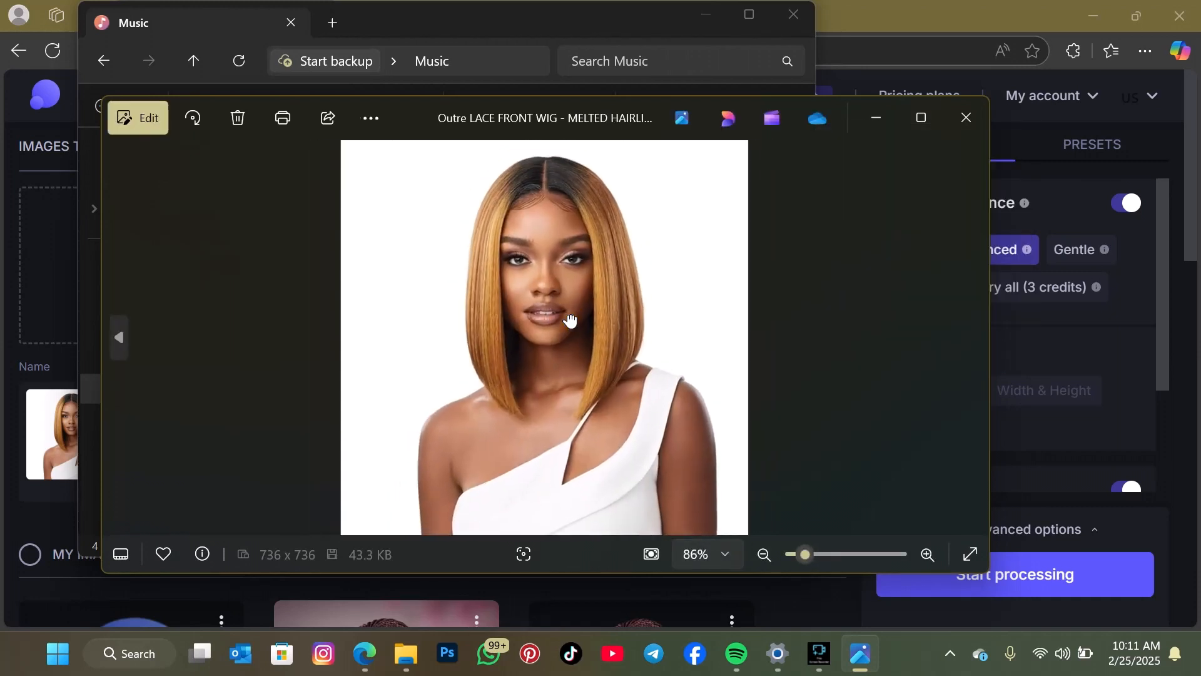
pyautogui.moveTo(571, 321); pyautogui.dragTo(653, 252)
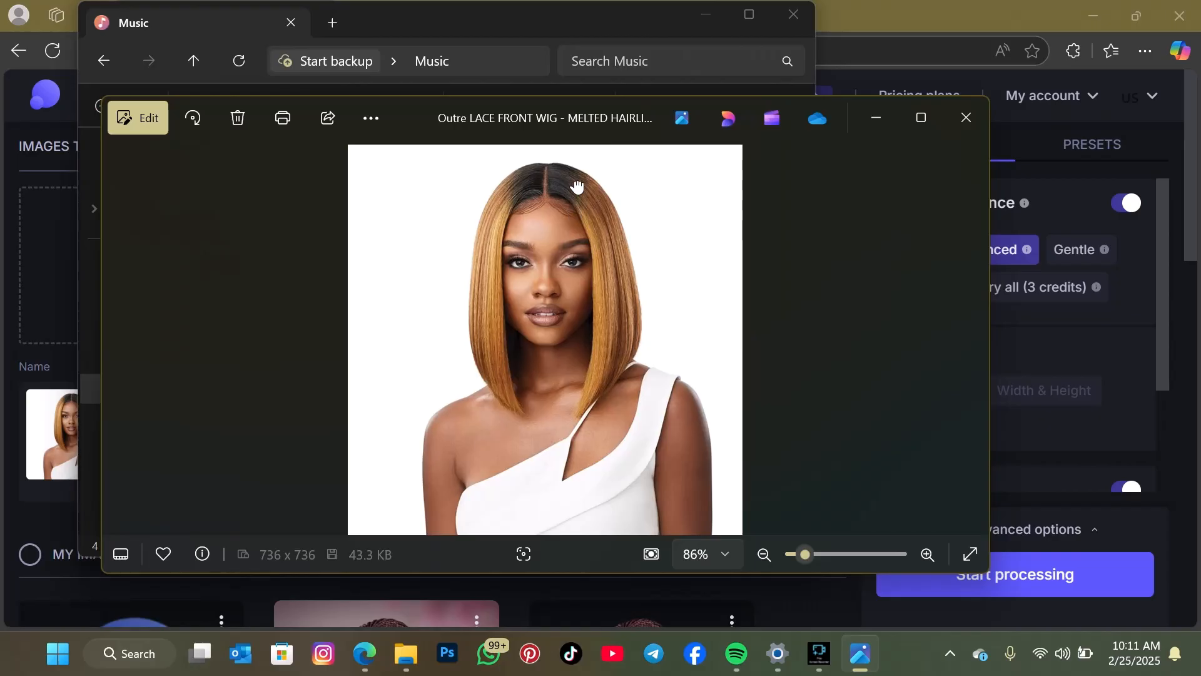
pyautogui.moveTo(224, 155)
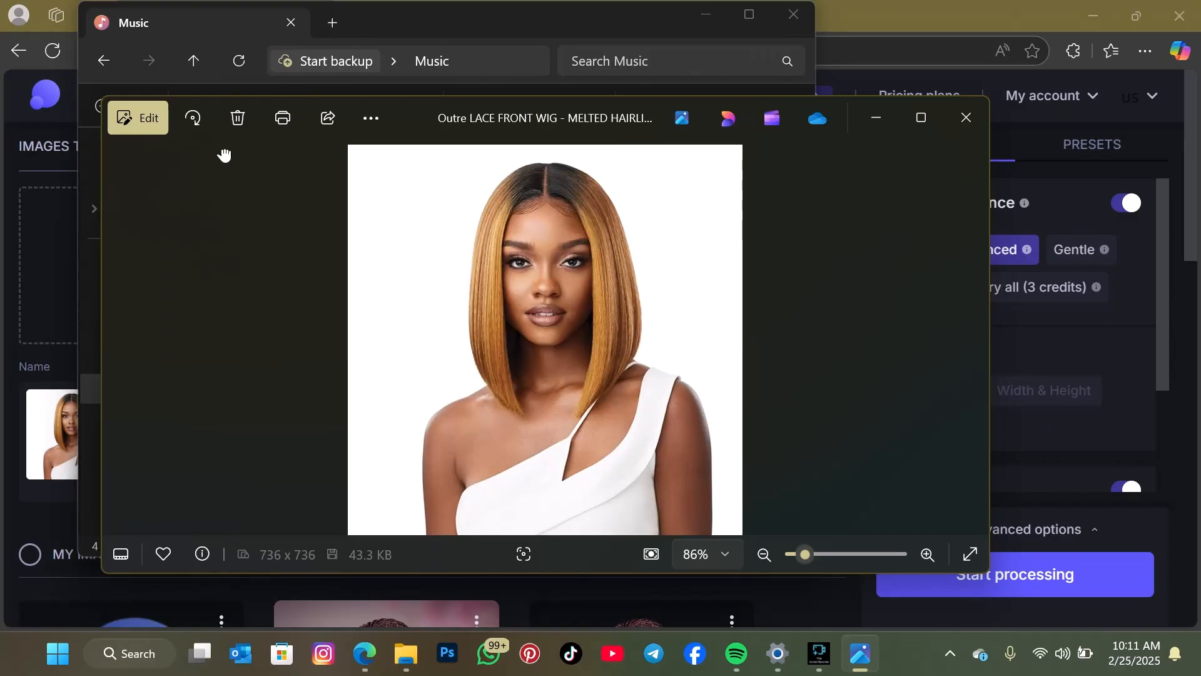
# Step: Process the portrait with Balanced upscaling, Auto size and Light AI 40%
pyautogui.click(965, 118)
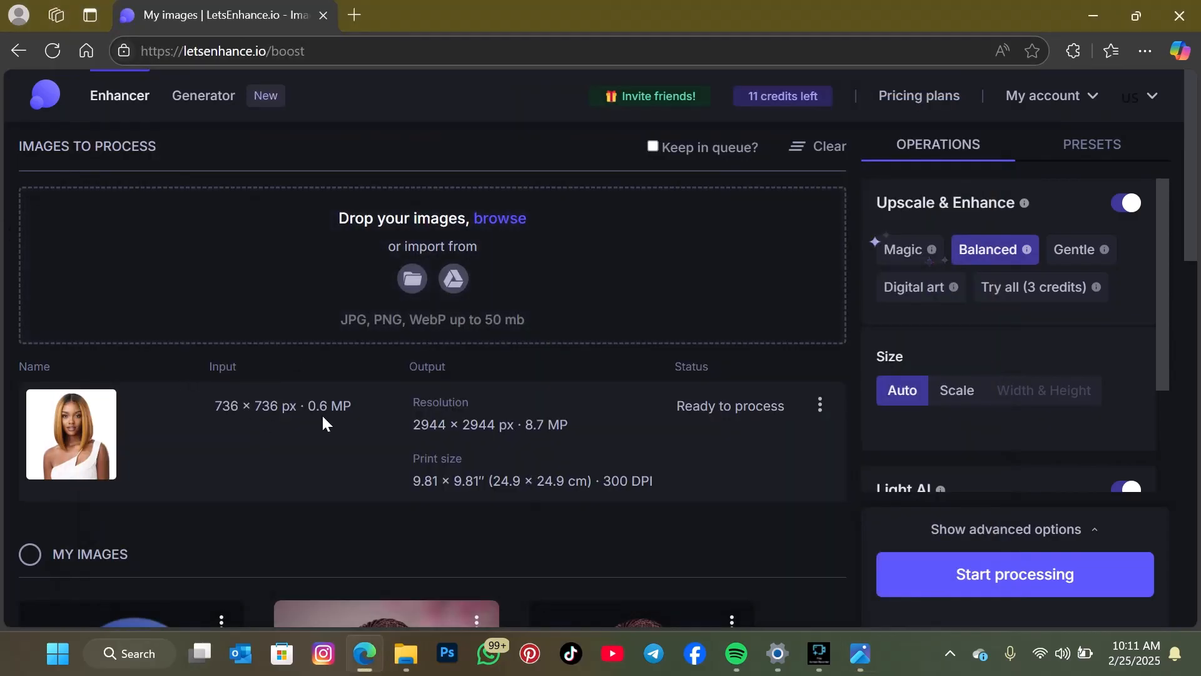
pyautogui.moveTo(997, 252)
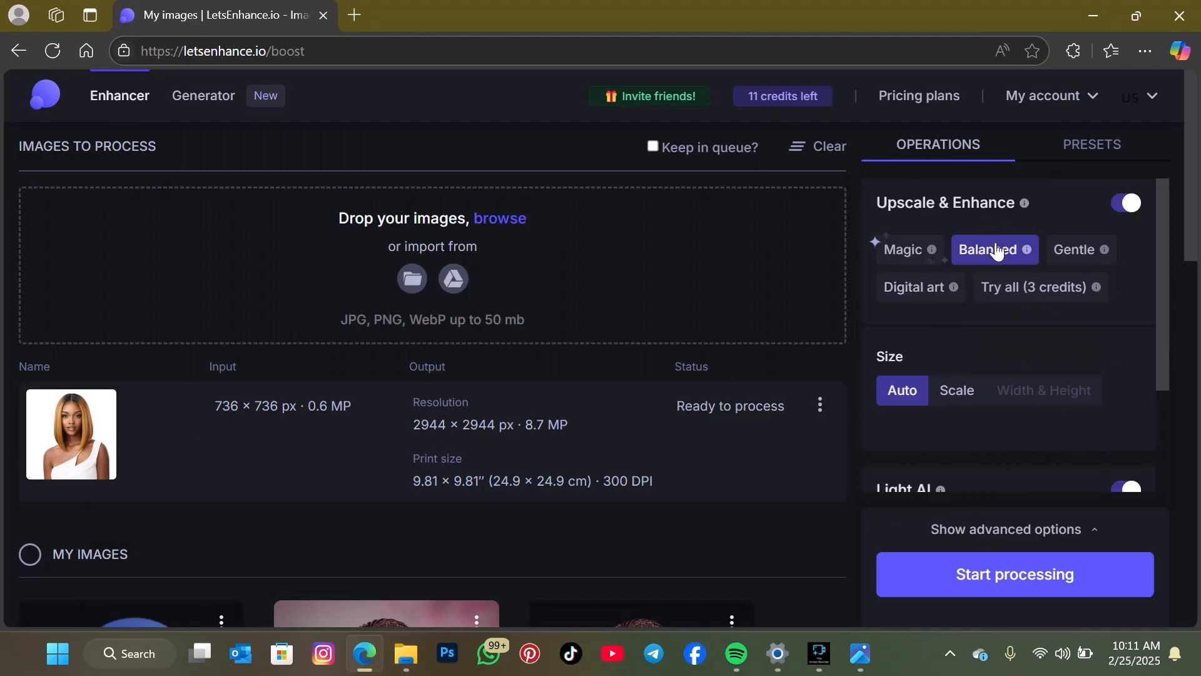
pyautogui.scroll(-3)
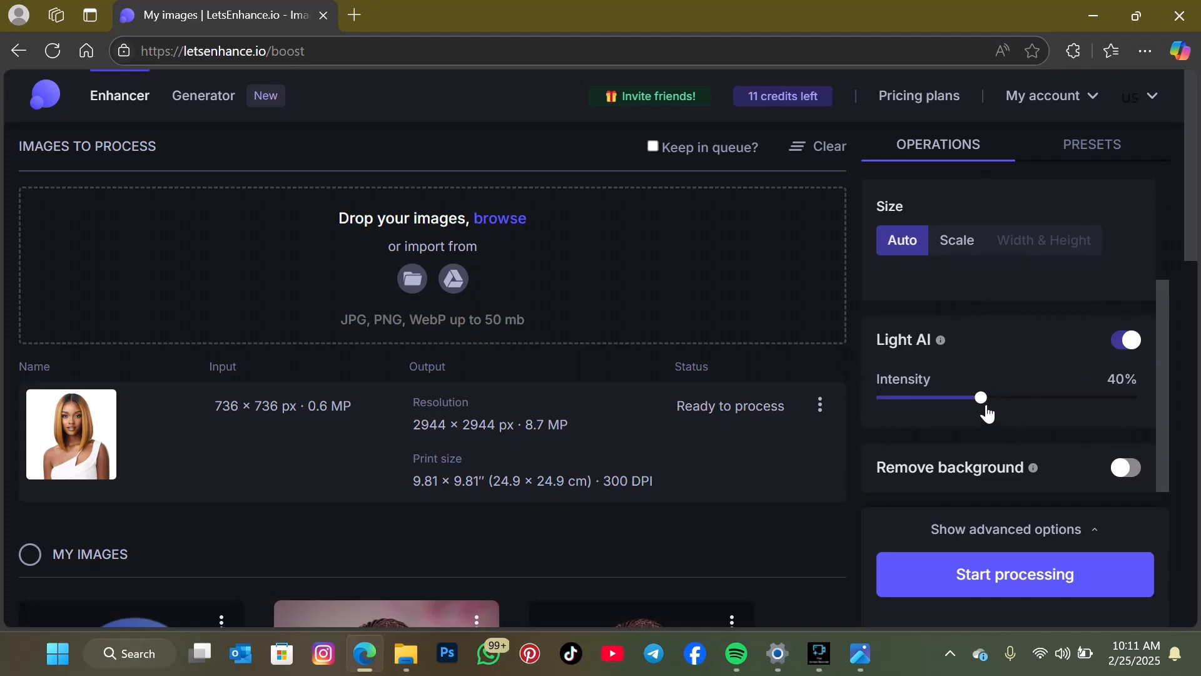
pyautogui.moveTo(981, 400)
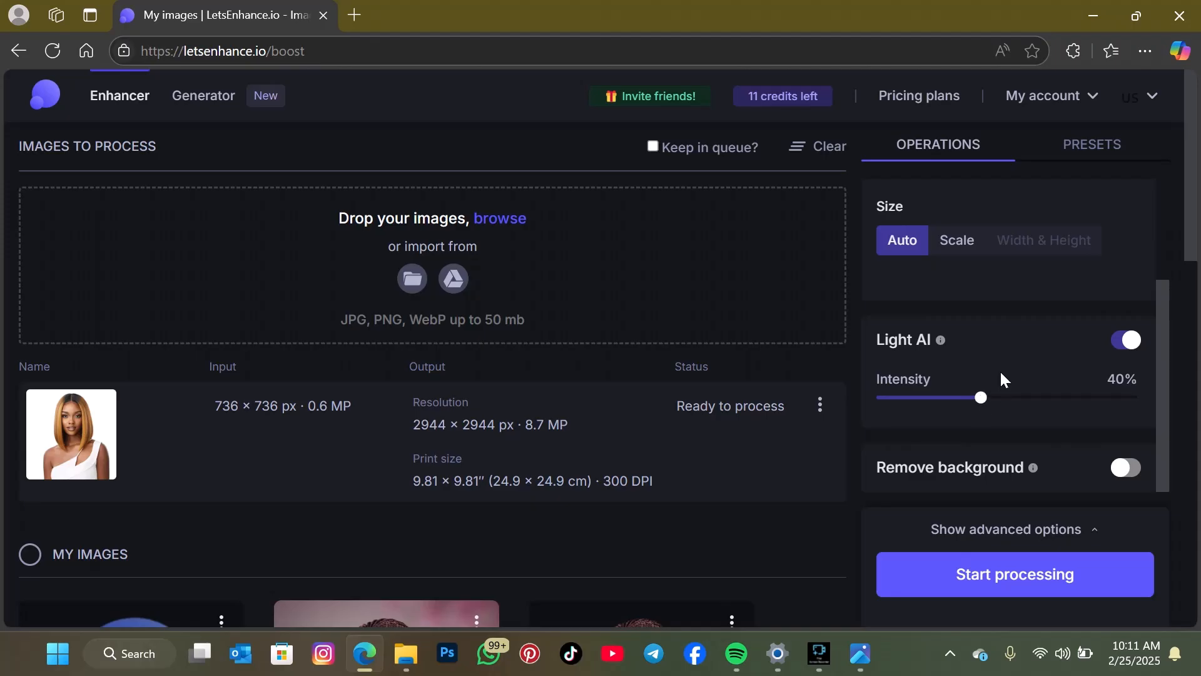
pyautogui.scroll(-3)
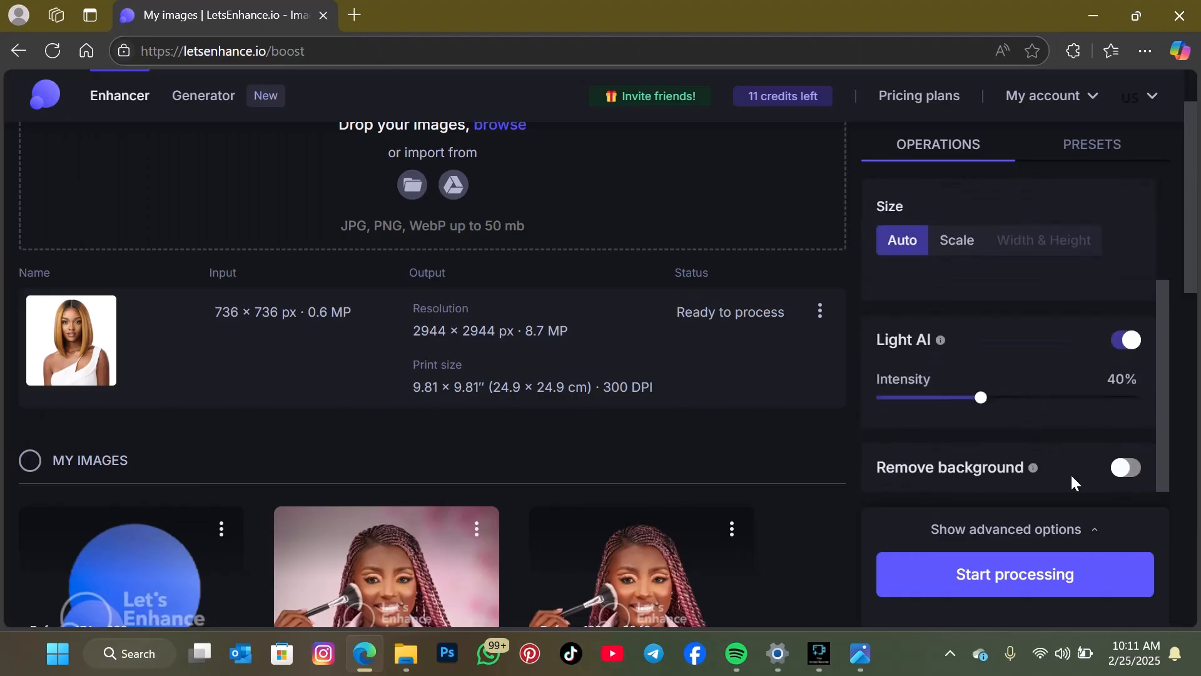
pyautogui.click(1015, 575)
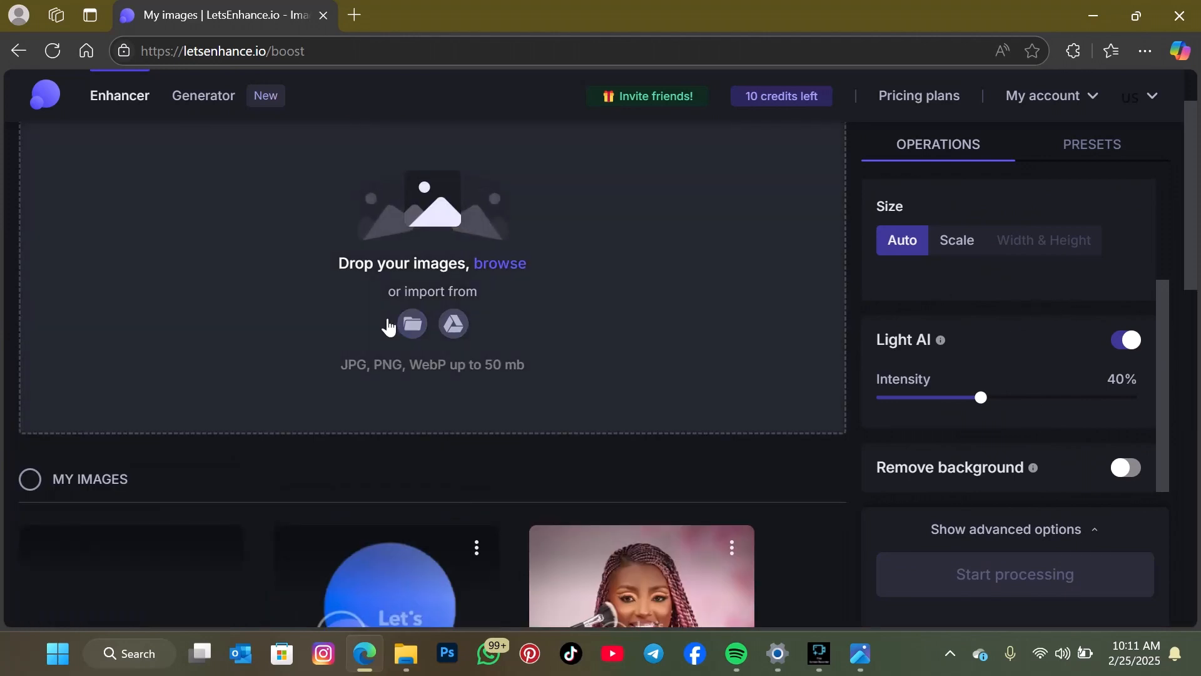
# Step: Pick the bob-wig portrait from Music again in the upload dialog
pyautogui.scroll(-3)
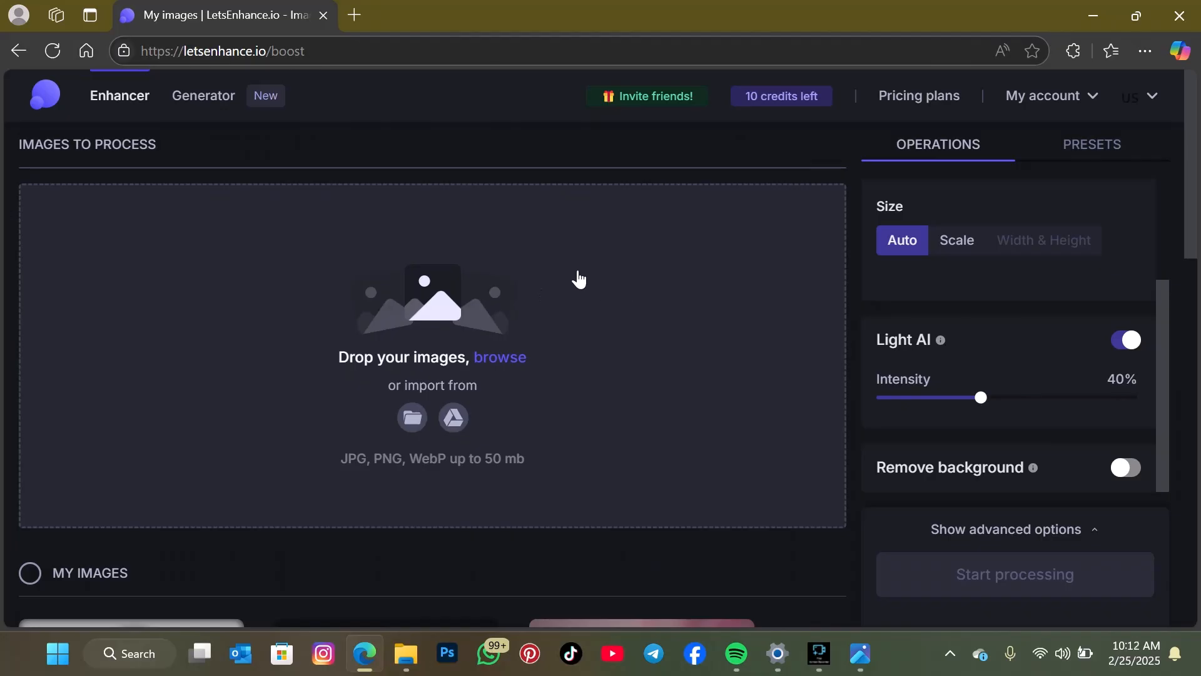
pyautogui.moveTo(561, 268)
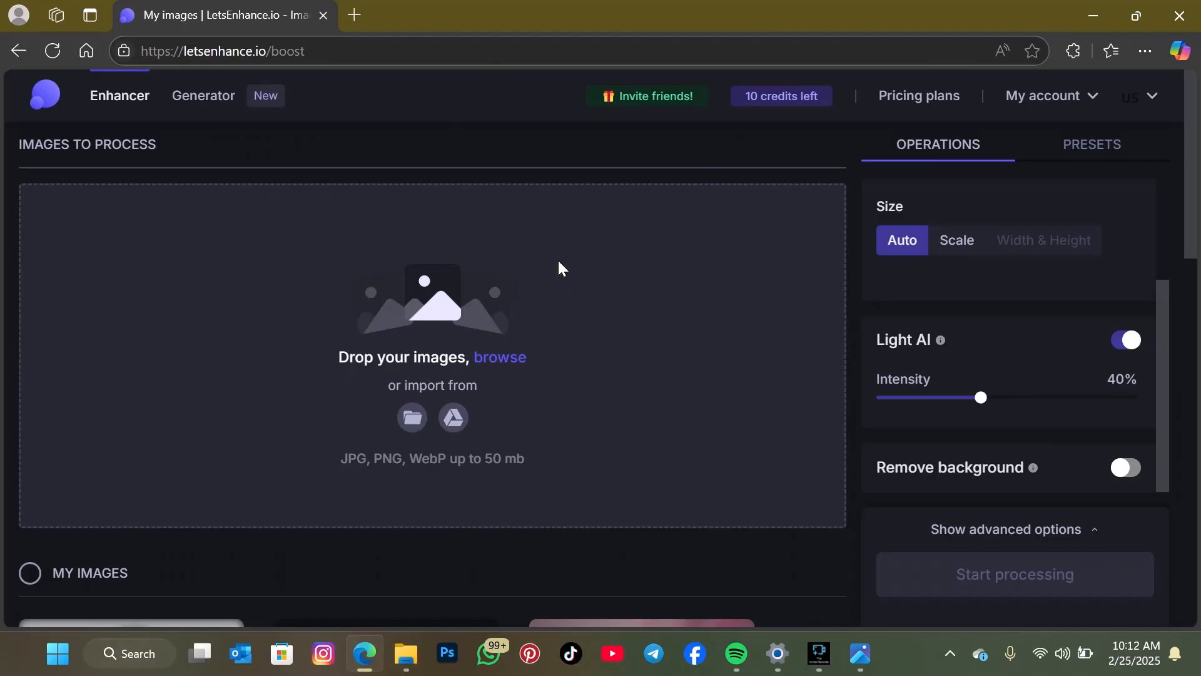
pyautogui.click(500, 357)
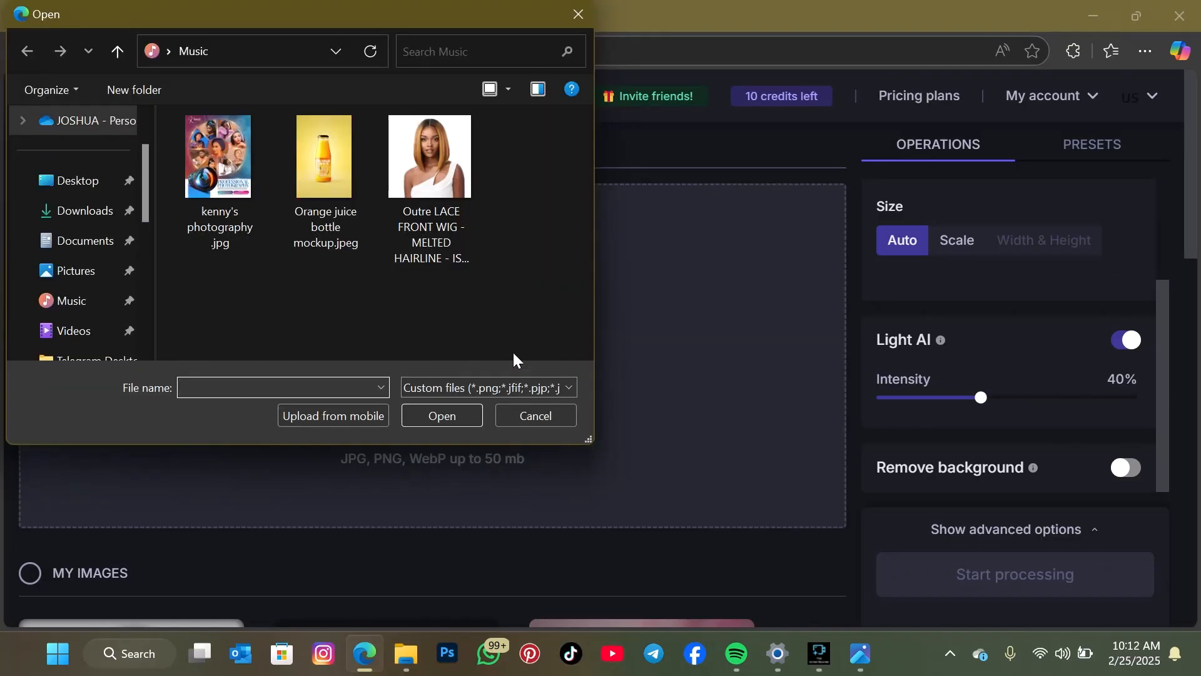
pyautogui.click(430, 157)
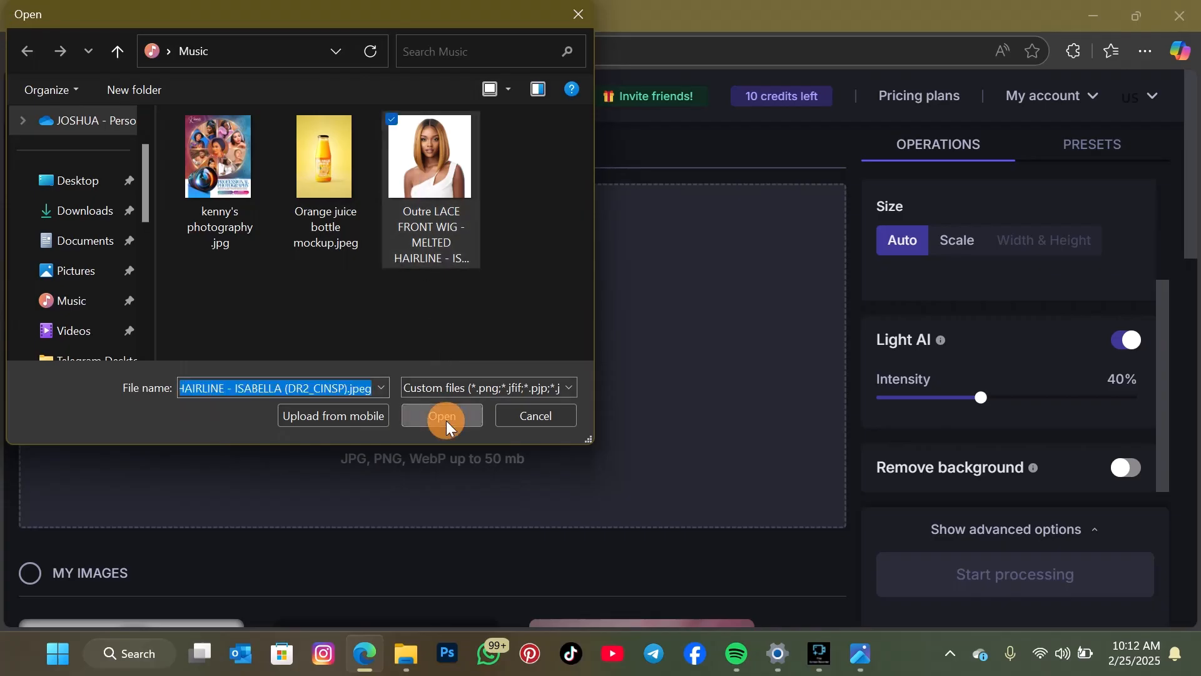
# Step: Upload the portrait and enable Remove background in General mode, Clip to object unchecked
pyautogui.click(443, 415)
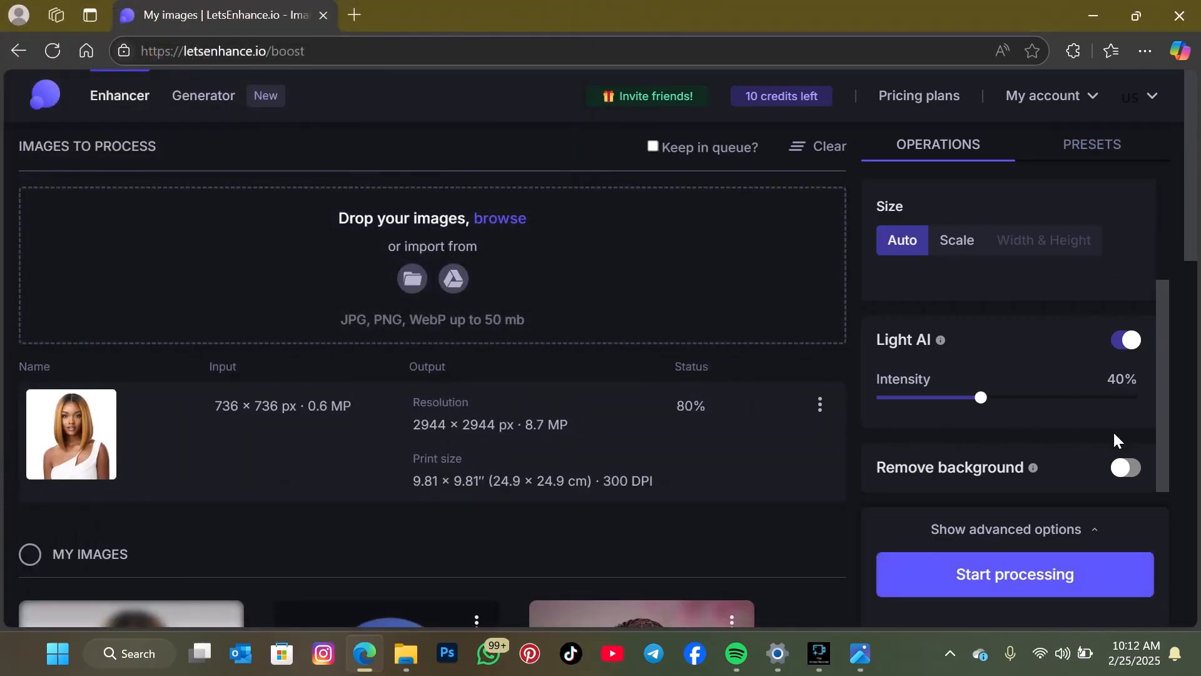
pyautogui.click(1126, 467)
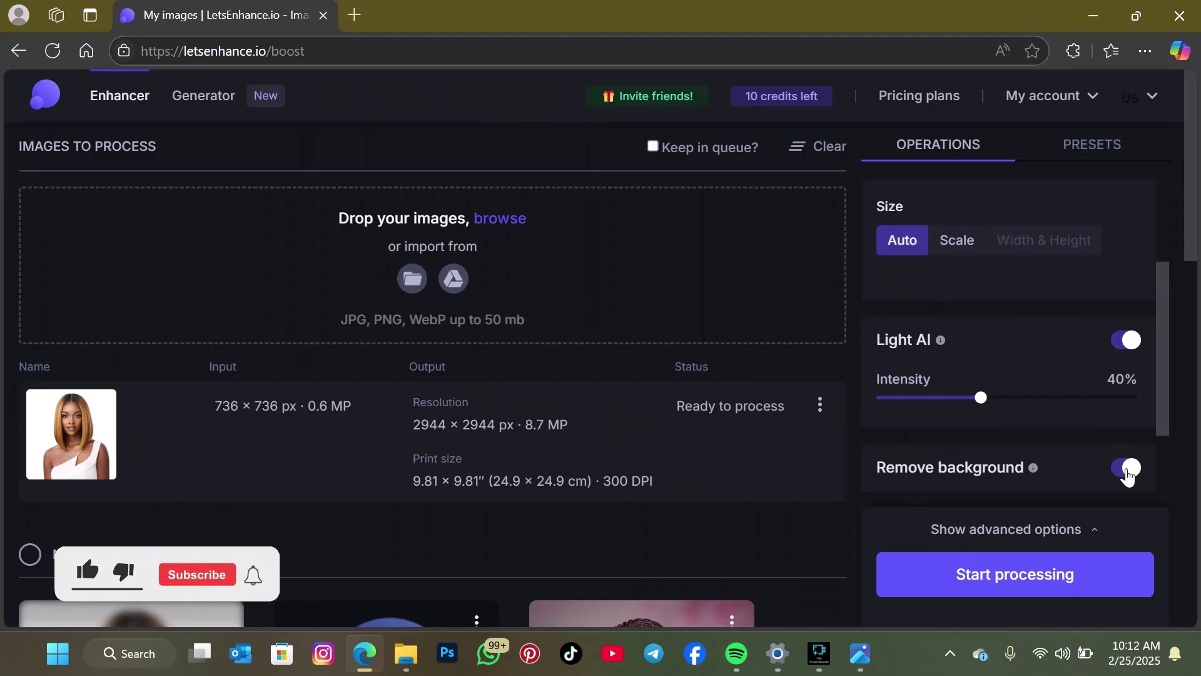
pyautogui.click(1125, 468)
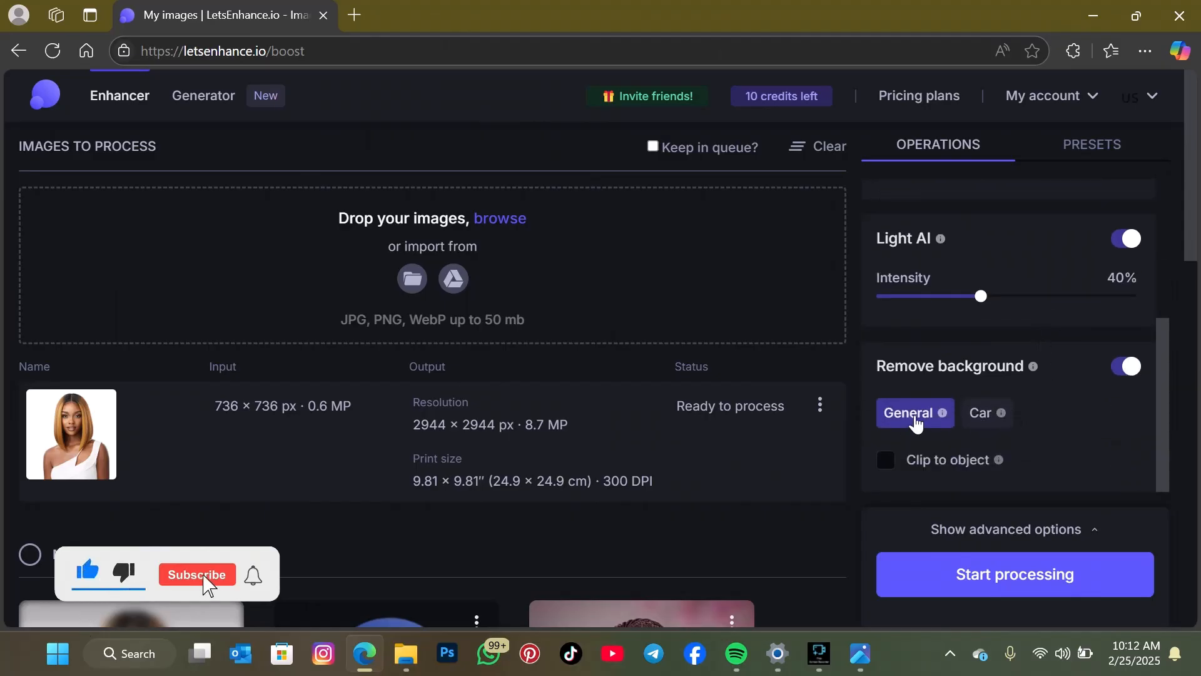
pyautogui.click(197, 574)
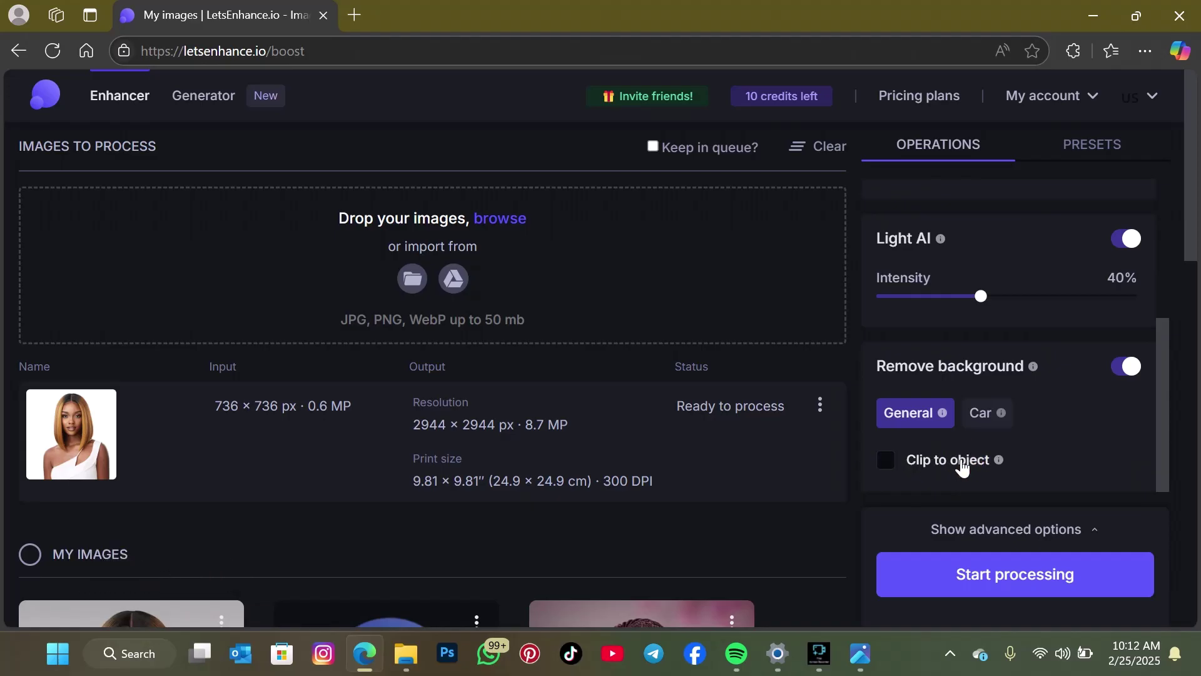
pyautogui.moveTo(861, 465)
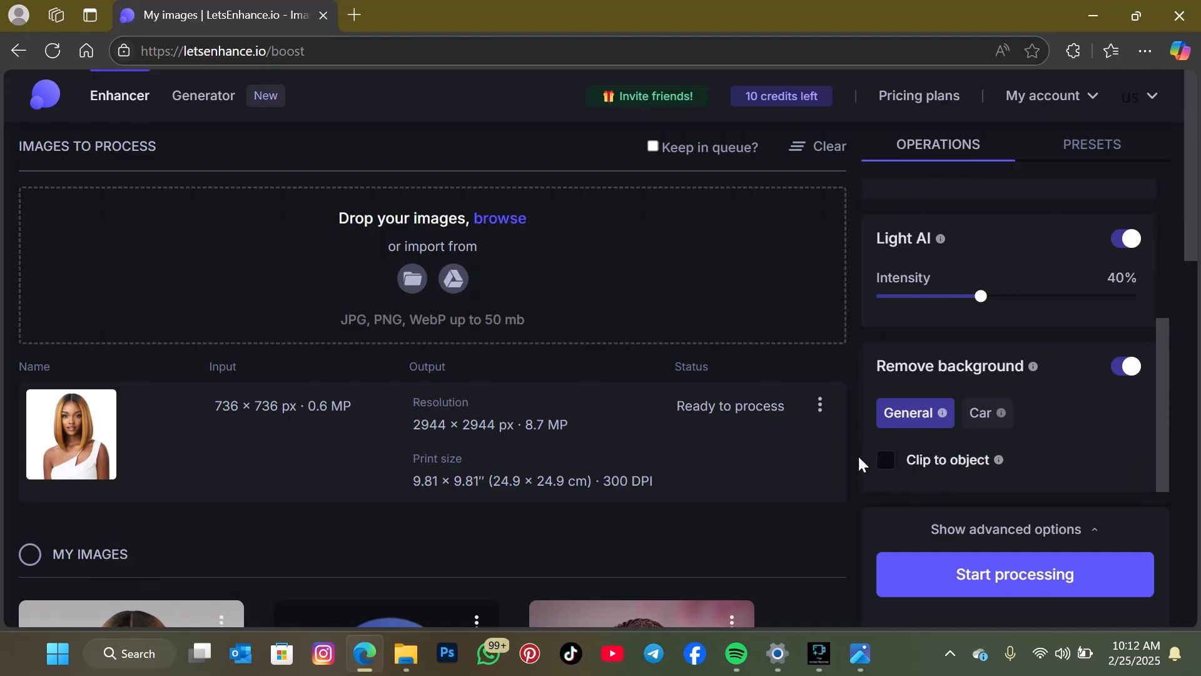
pyautogui.scroll(-3)
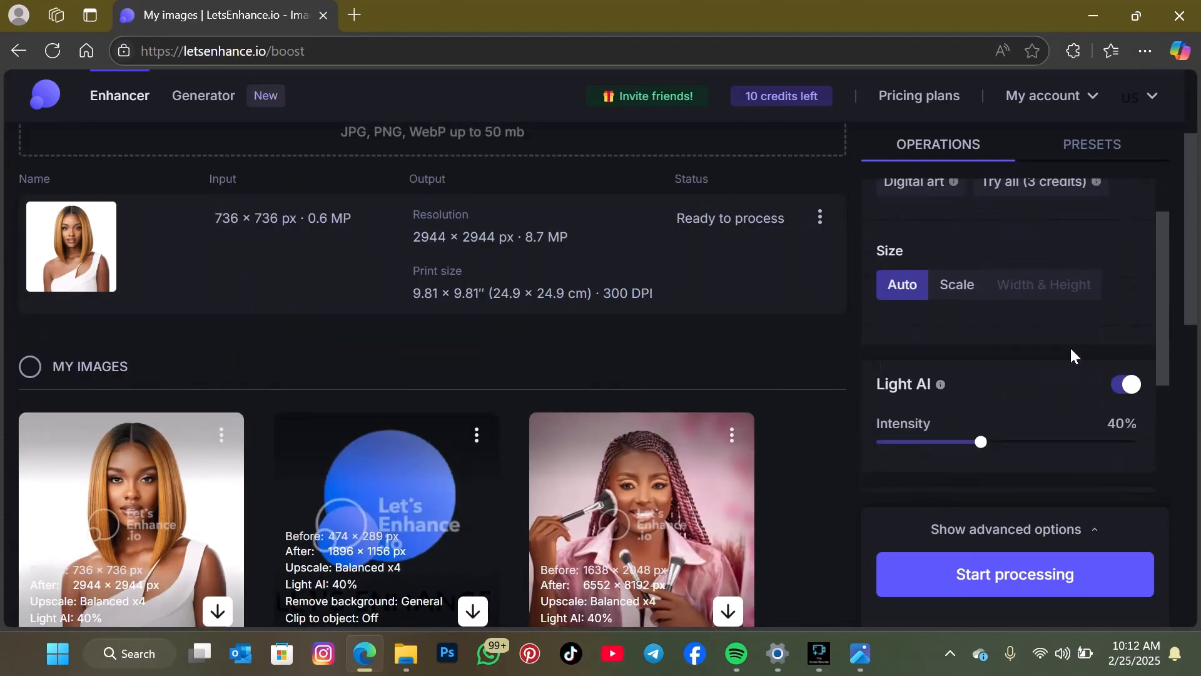
# Step: Start the background-removal job and open the 2944 × 2944 upscale's comparison preview
pyautogui.click(1015, 573)
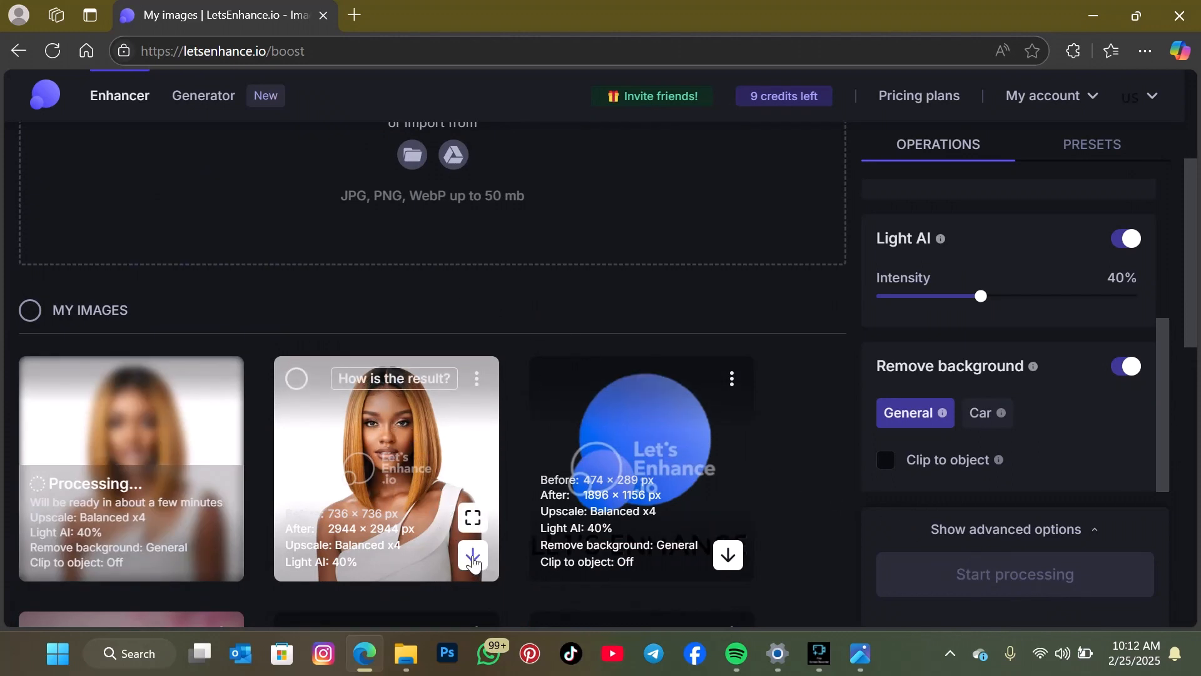
pyautogui.click(473, 555)
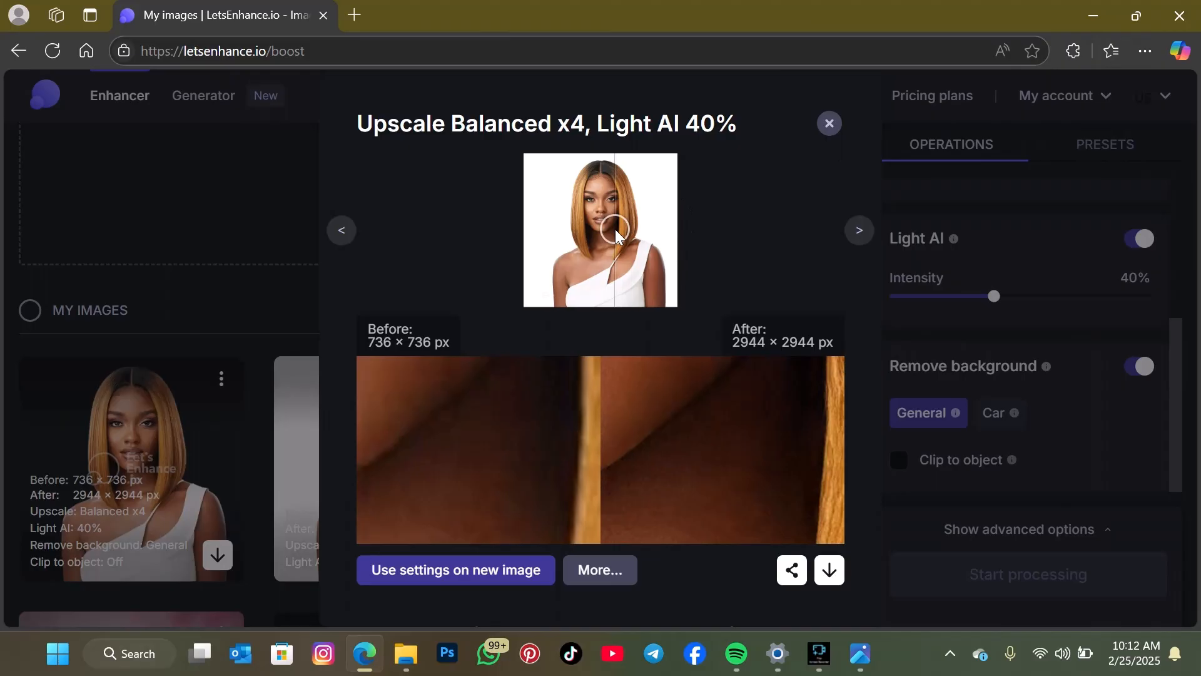
pyautogui.moveTo(614, 203)
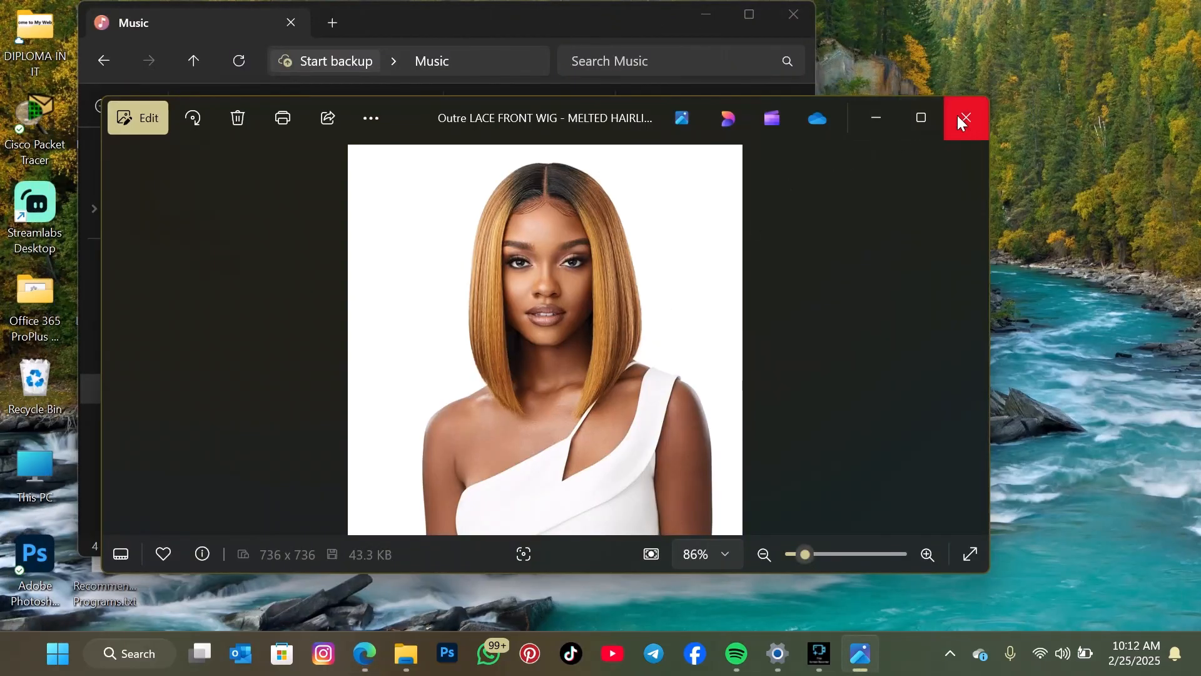
# Step: Open the 2944 × 2944 upscaled copy from Music in Photos, compare it, then close Photos
pyautogui.click(966, 117)
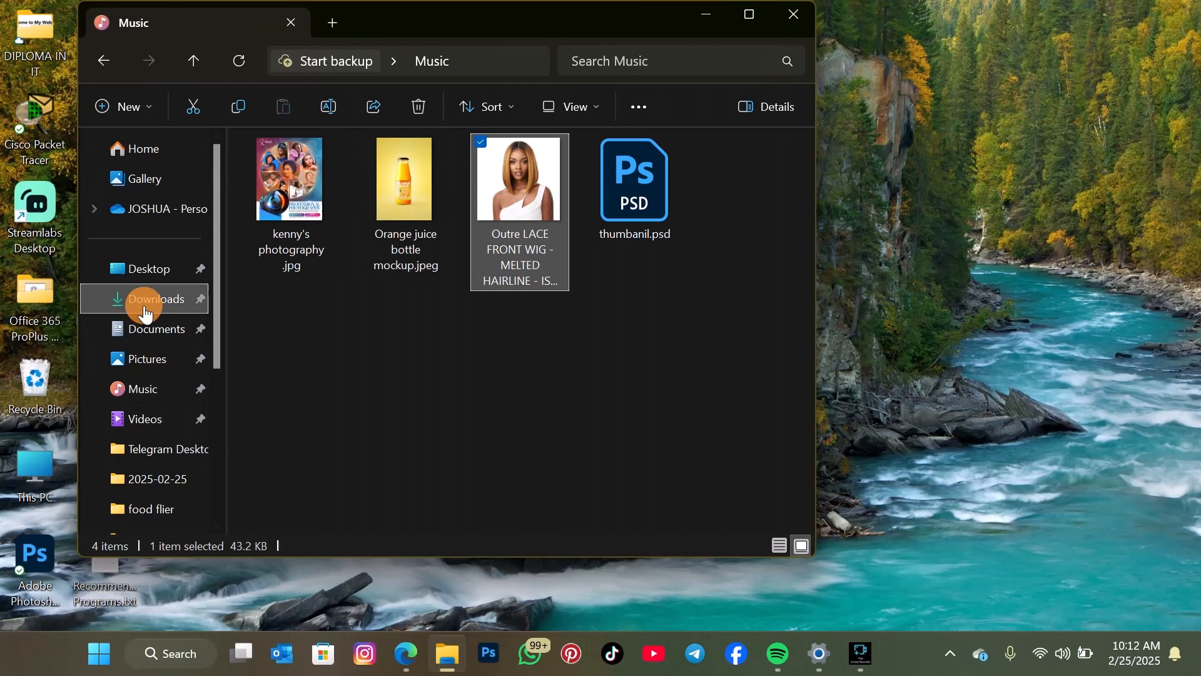
pyautogui.click(155, 299)
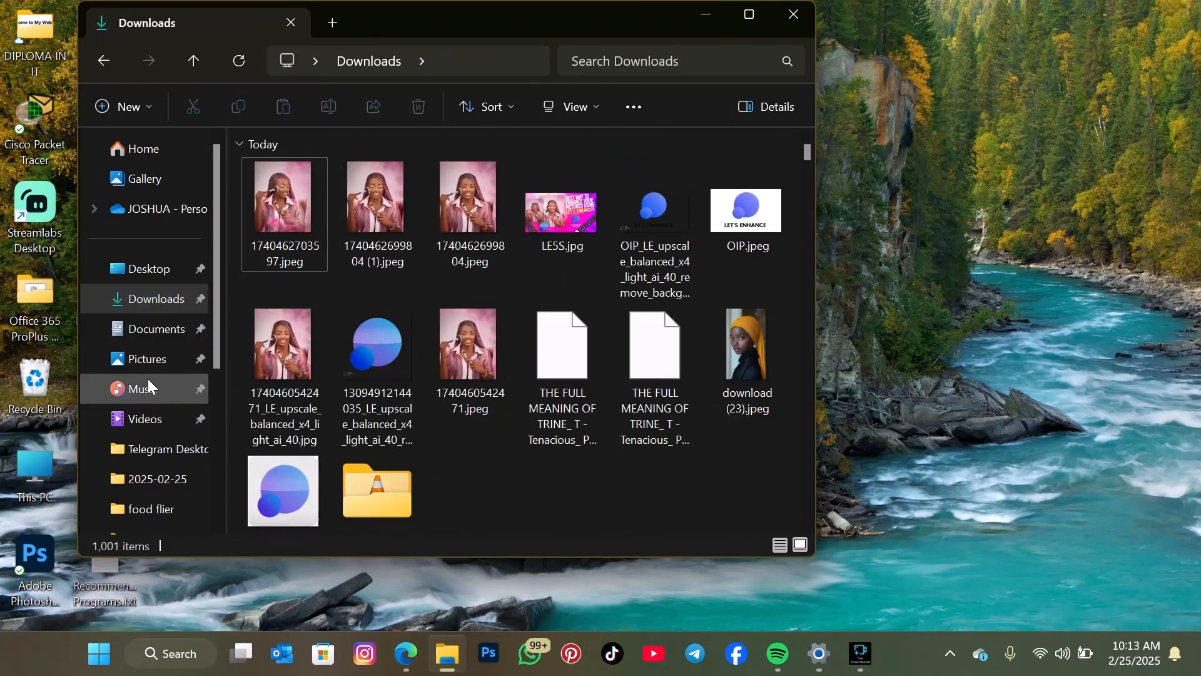
pyautogui.click(142, 389)
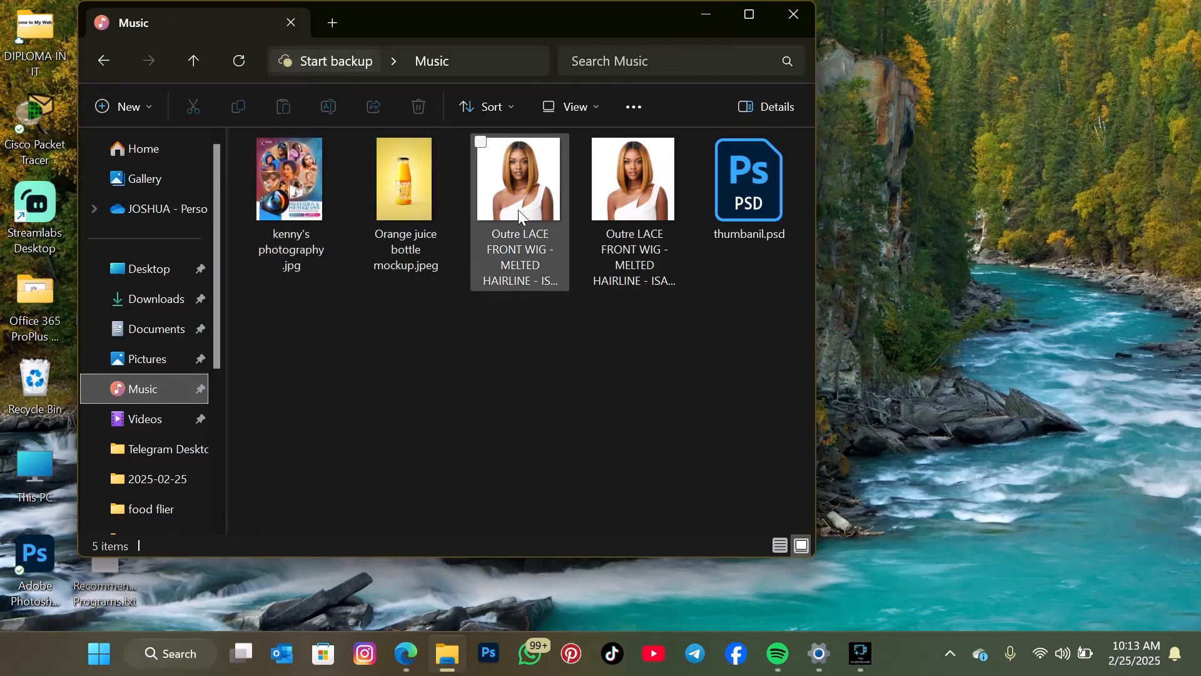
pyautogui.doubleClick(518, 179)
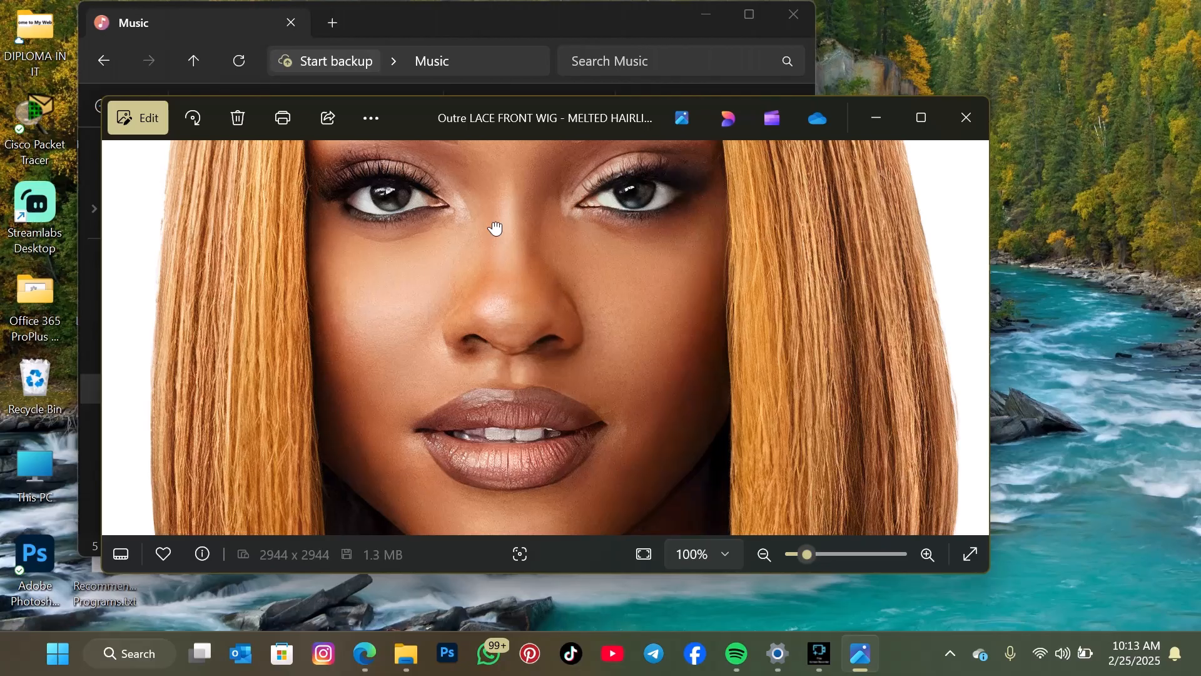
pyautogui.scroll(-3)
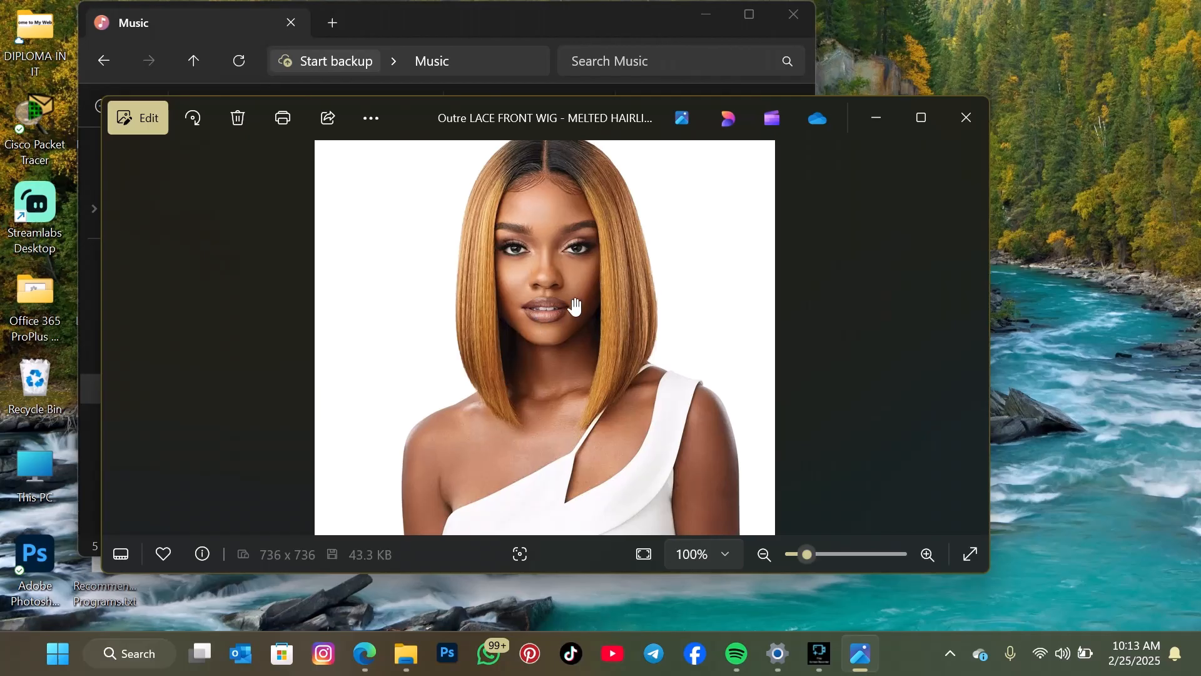
pyautogui.moveTo(421, 142)
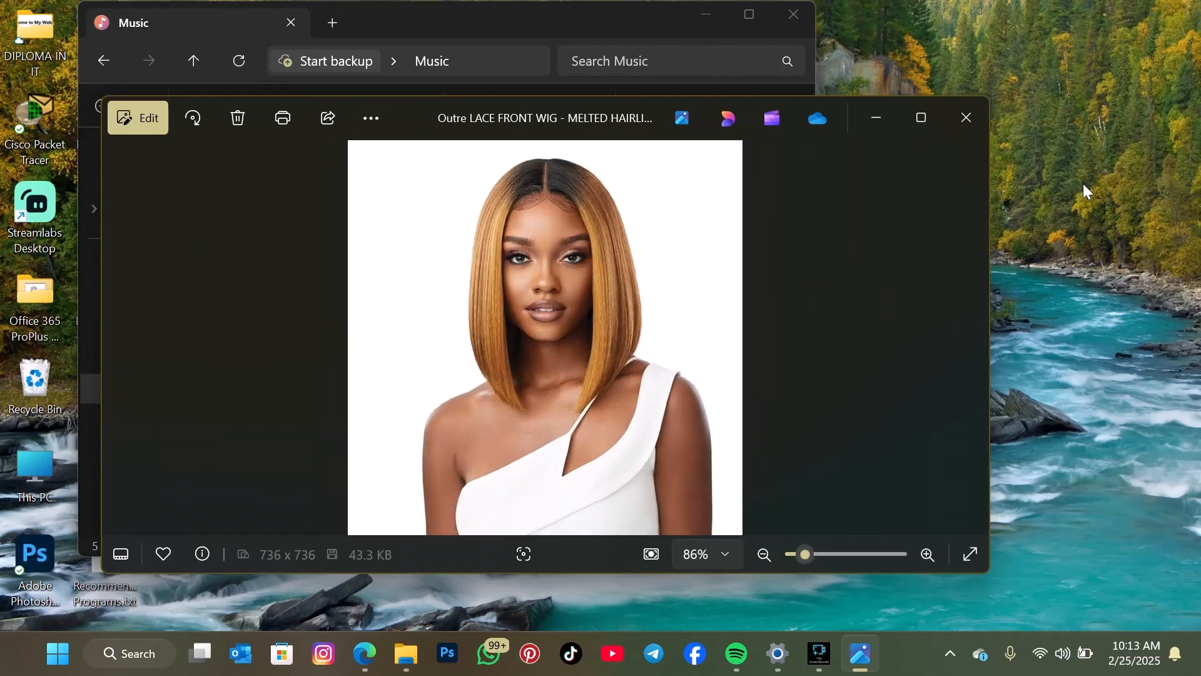
pyautogui.click(966, 117)
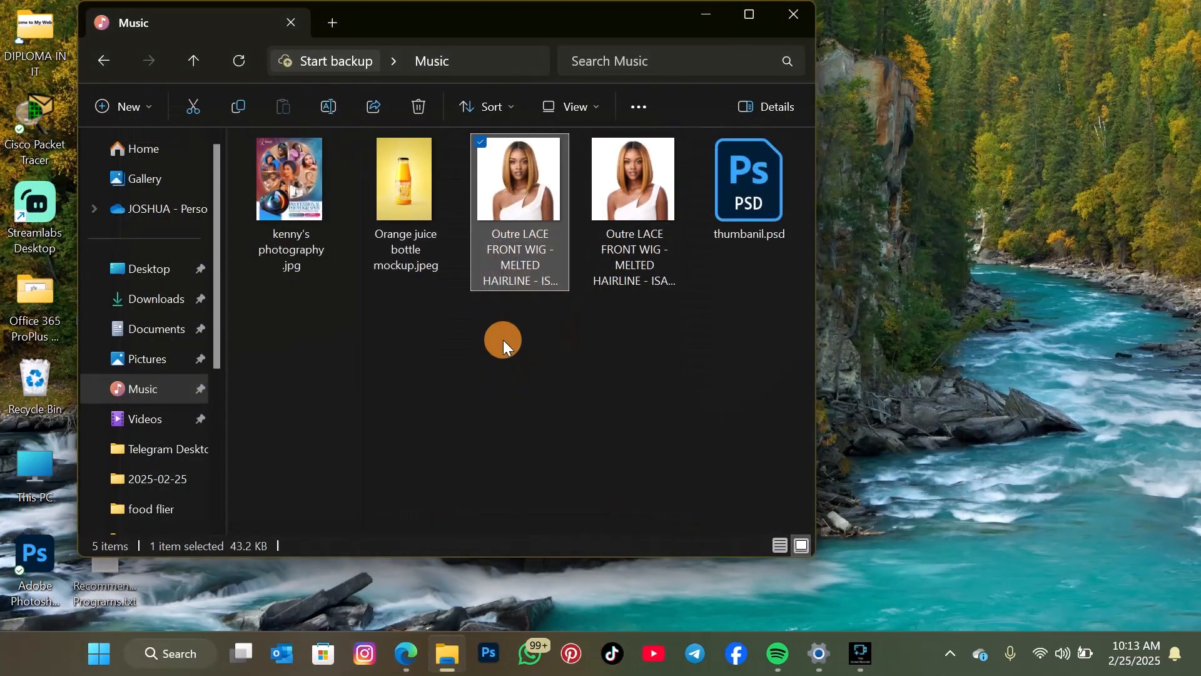
pyautogui.click(633, 178)
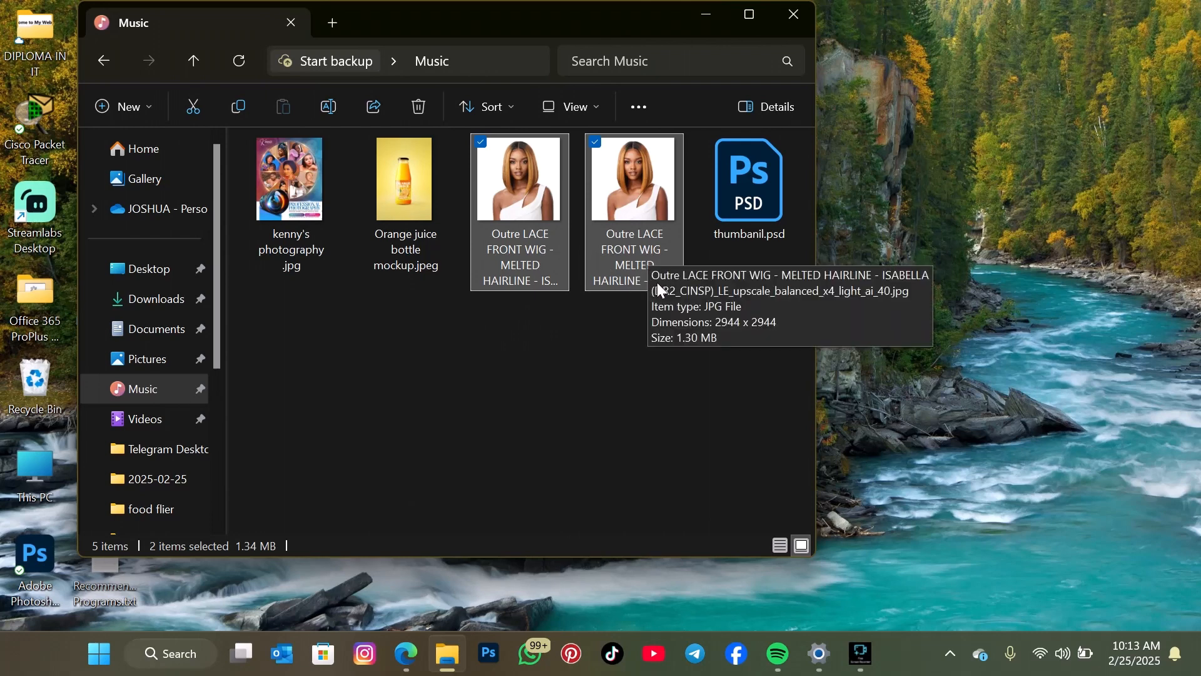
pyautogui.moveTo(634, 275)
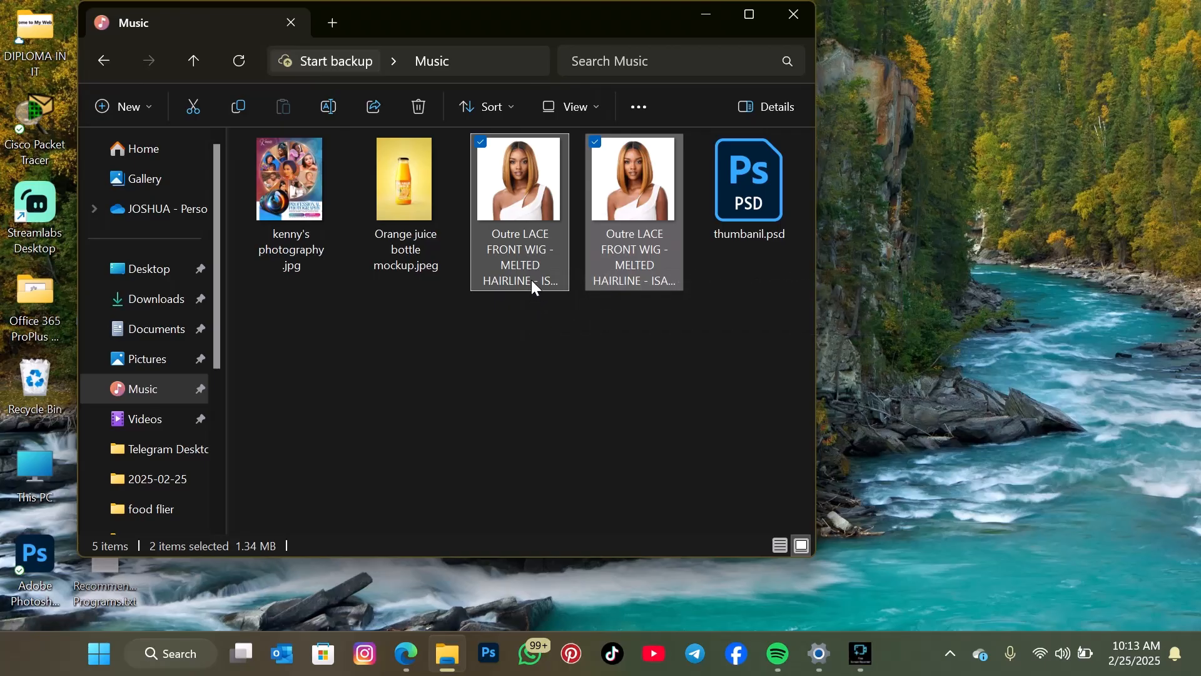
pyautogui.moveTo(541, 267)
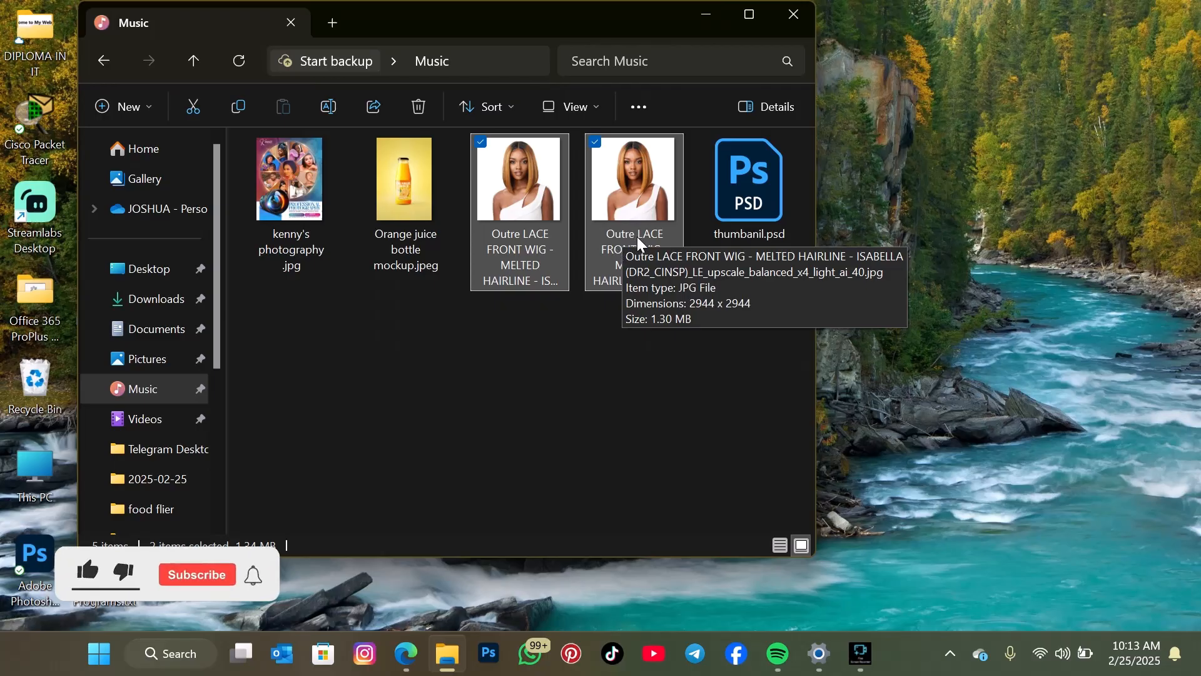
pyautogui.moveTo(196, 586)
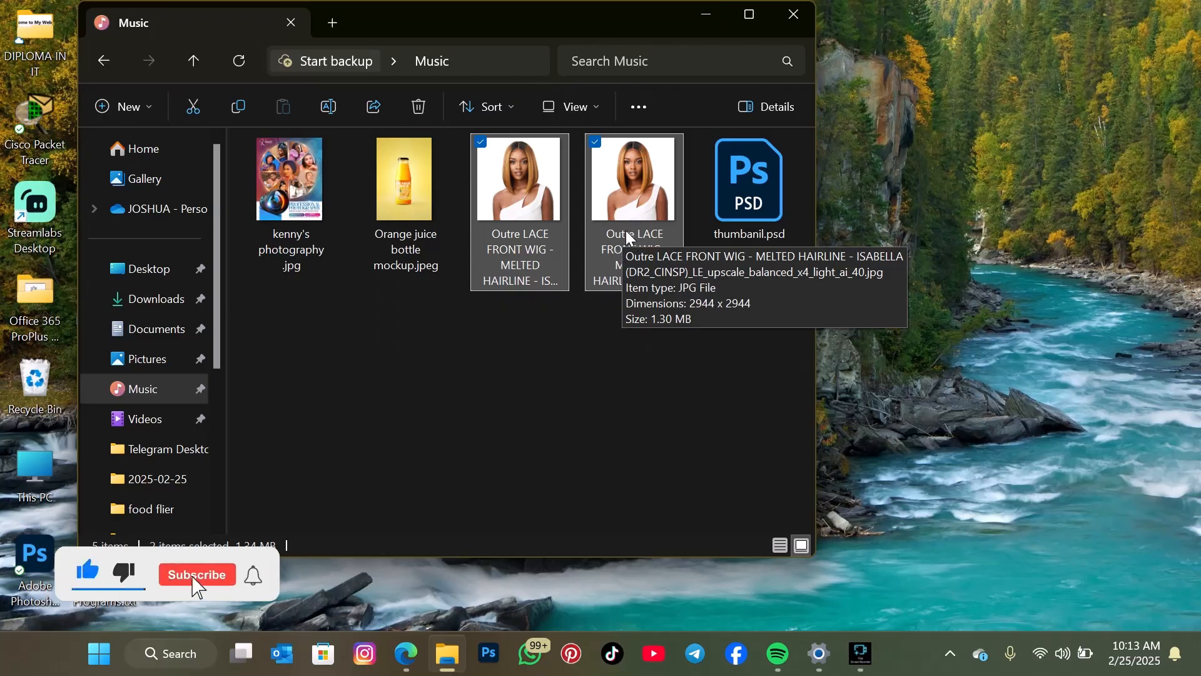
pyautogui.click(197, 575)
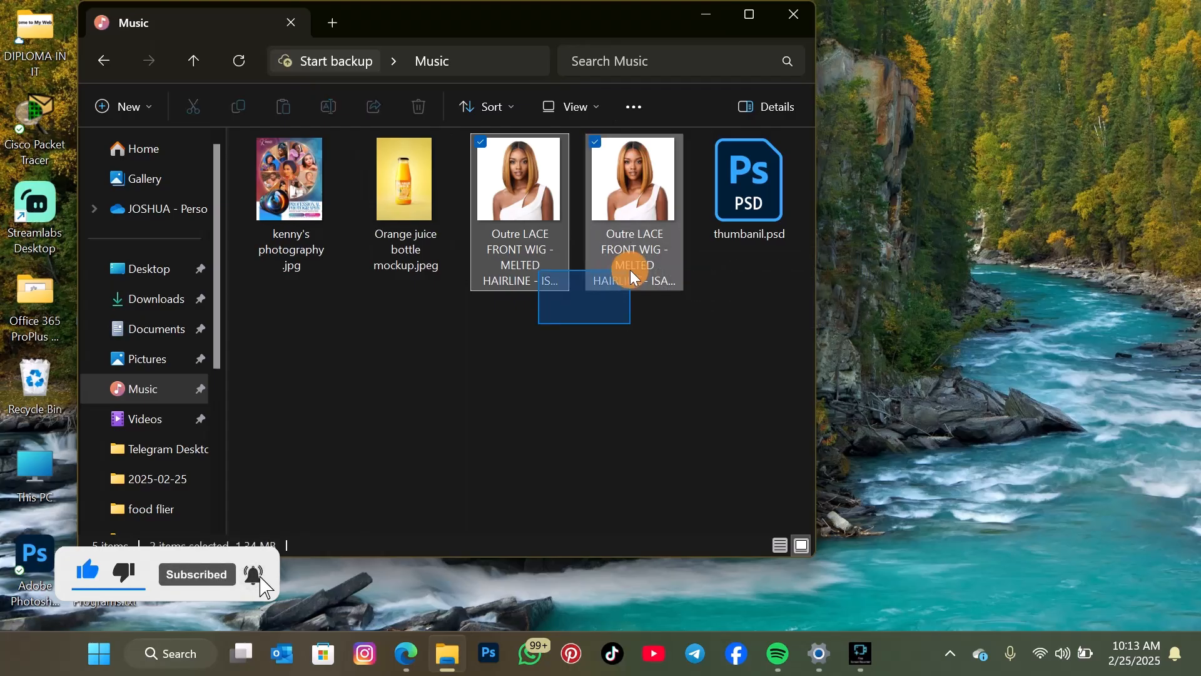
pyautogui.click(711, 160)
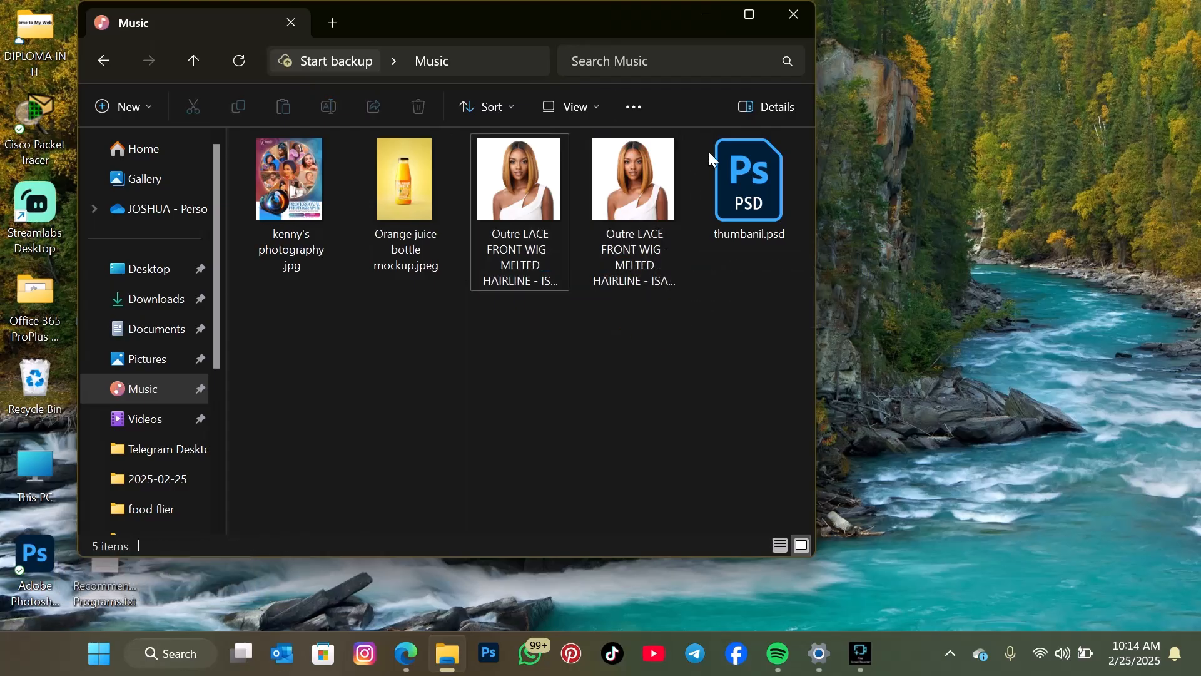
pyautogui.click(793, 14)
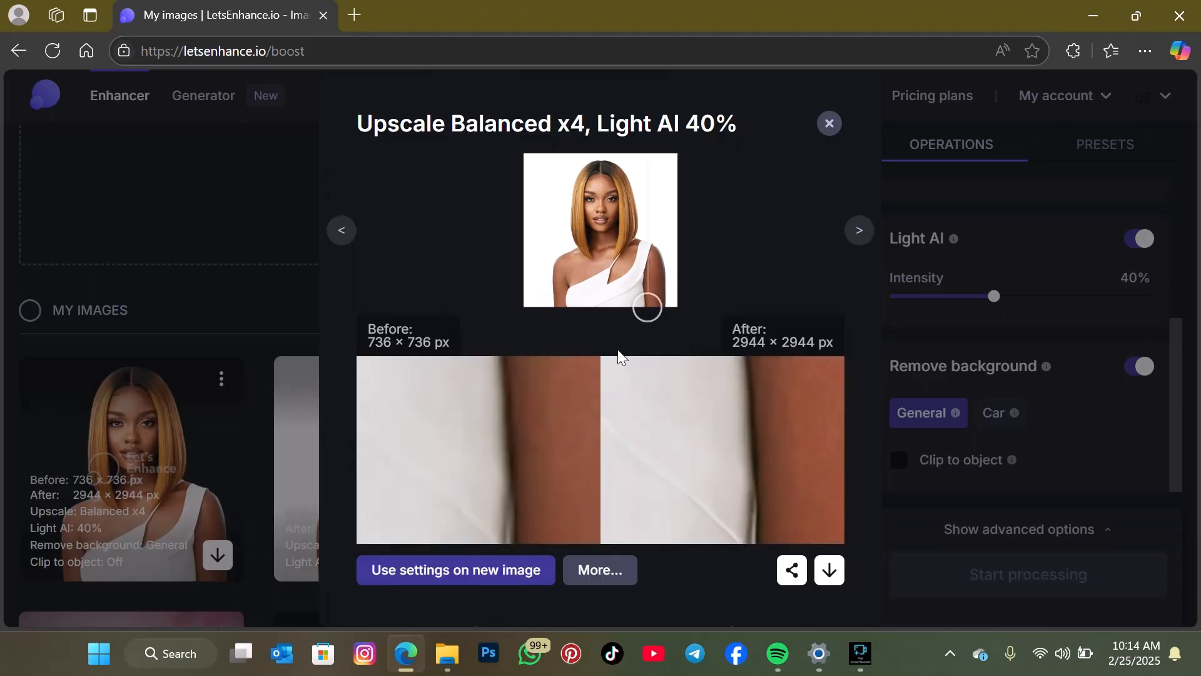
# Step: Pan the before/after preview, then close it to reveal both 2944 × 2944 results
pyautogui.moveTo(646, 306); pyautogui.dragTo(593, 291)
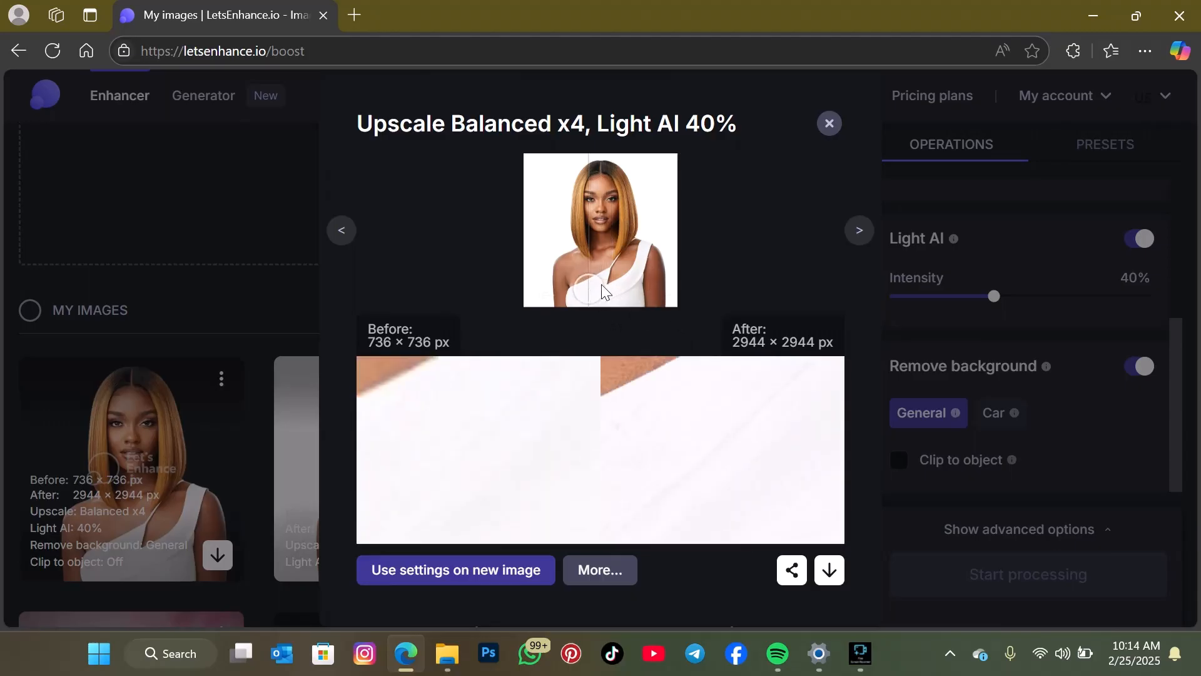
pyautogui.click(829, 122)
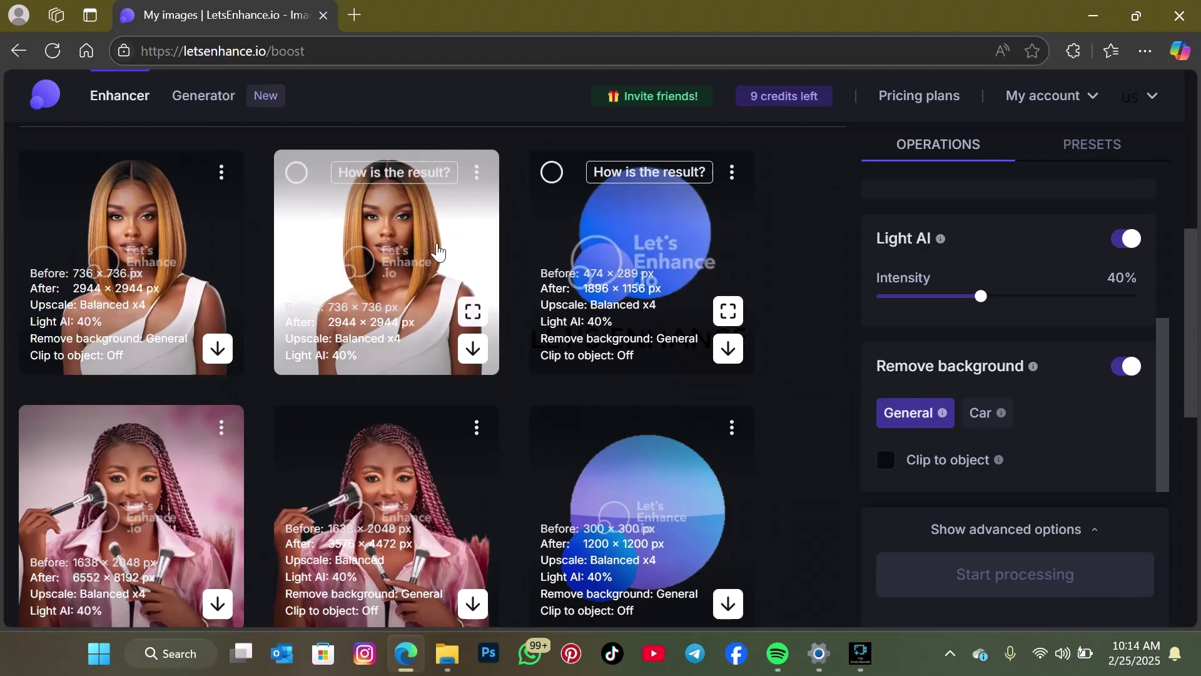
# Step: Inspect the background-removed portrait's before/after comparison, then download it
pyautogui.click(472, 311)
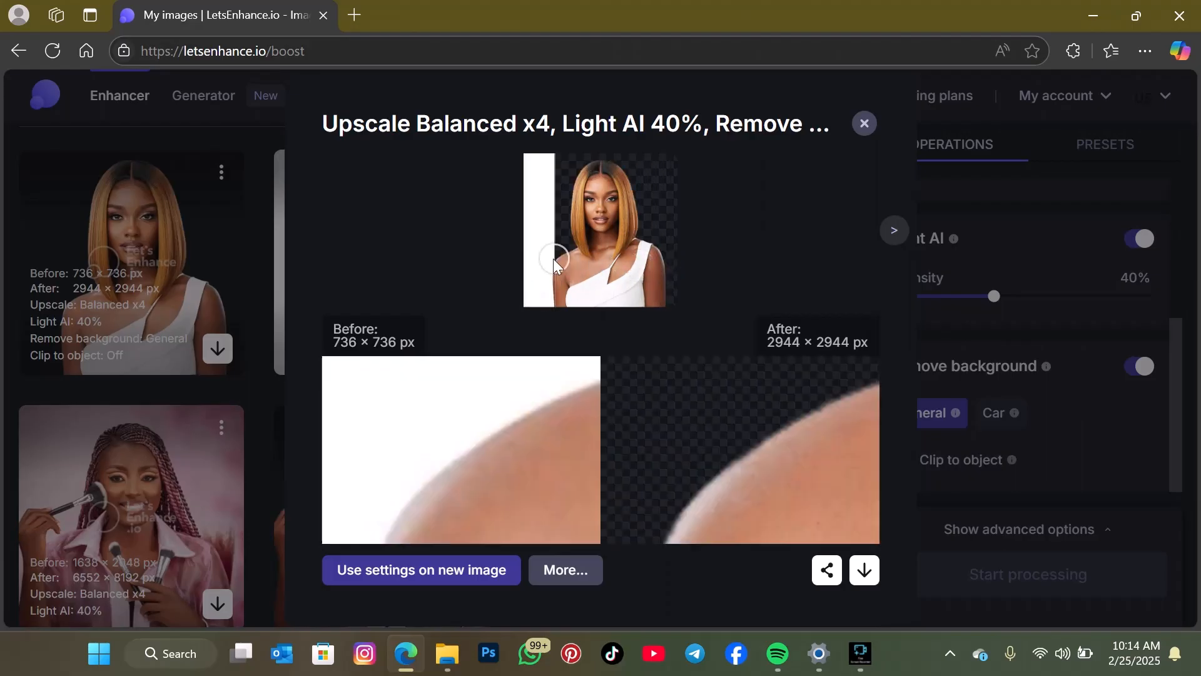
pyautogui.moveTo(553, 259); pyautogui.dragTo(605, 213)
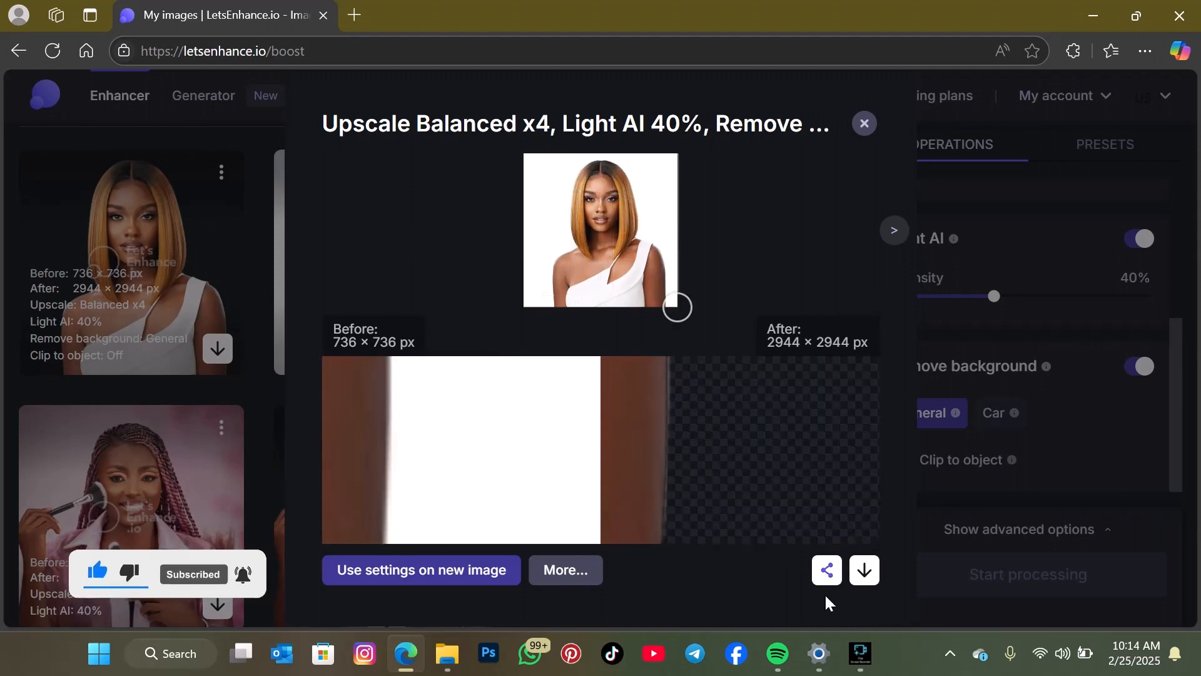
pyautogui.click(864, 123)
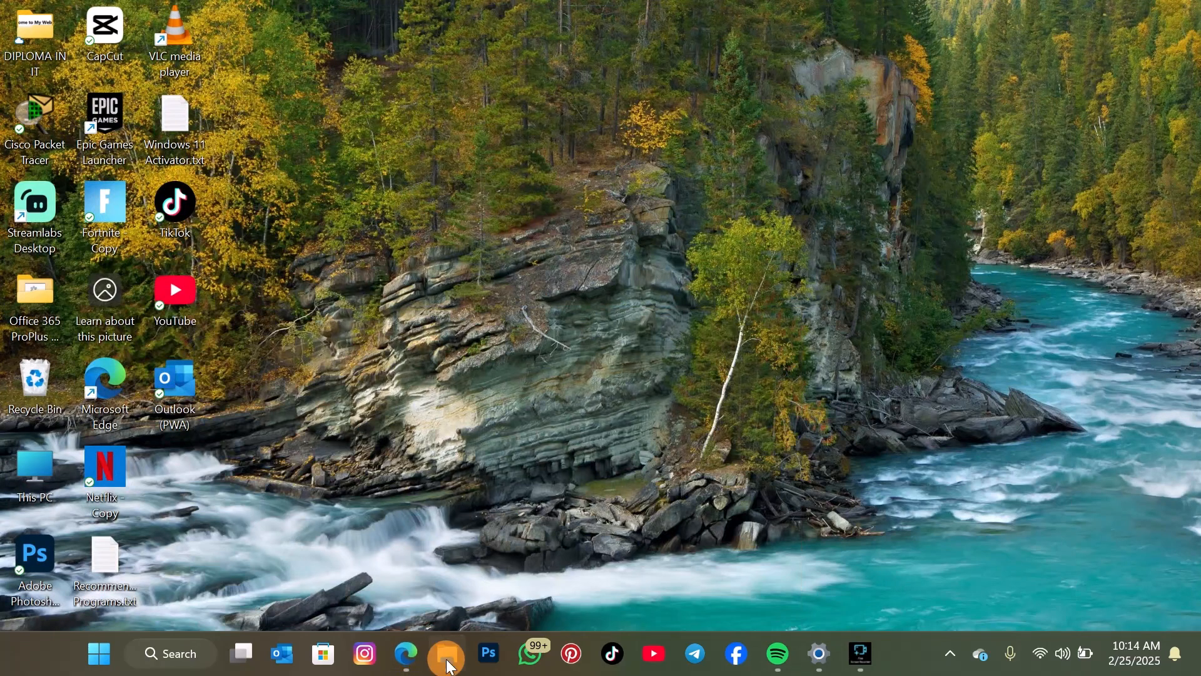
# Step: Open the downloaded 2944×2944 background-removed portrait from Downloads in Photos
pyautogui.click(447, 653)
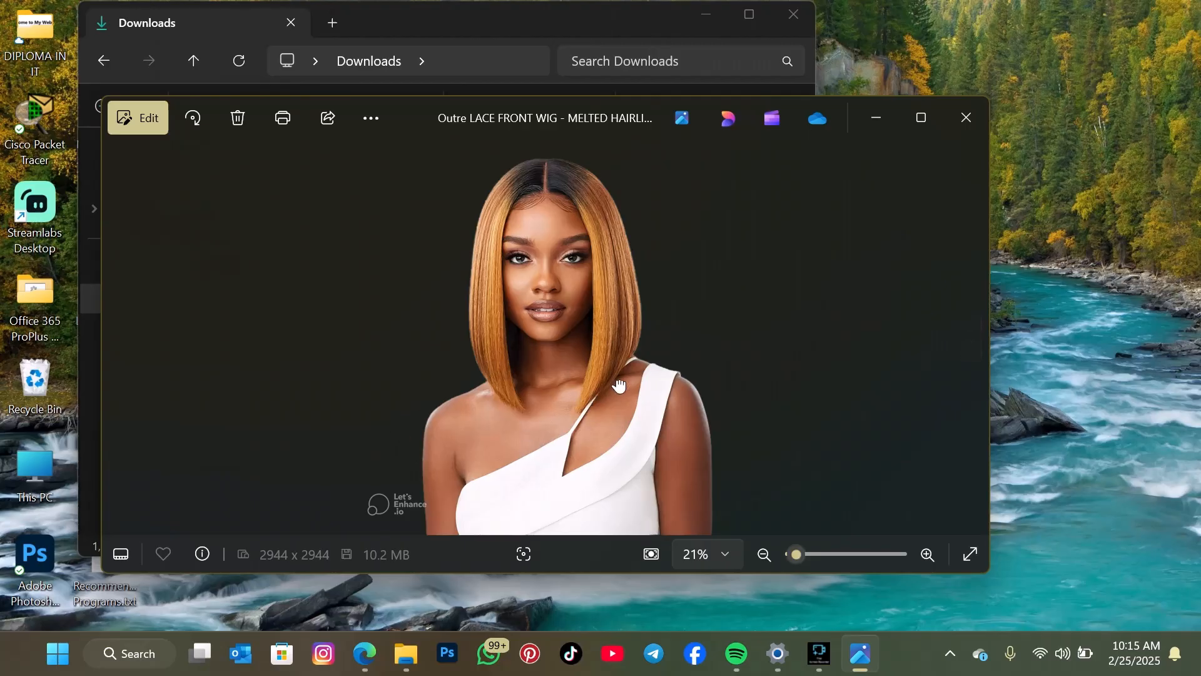
pyautogui.moveTo(646, 314)
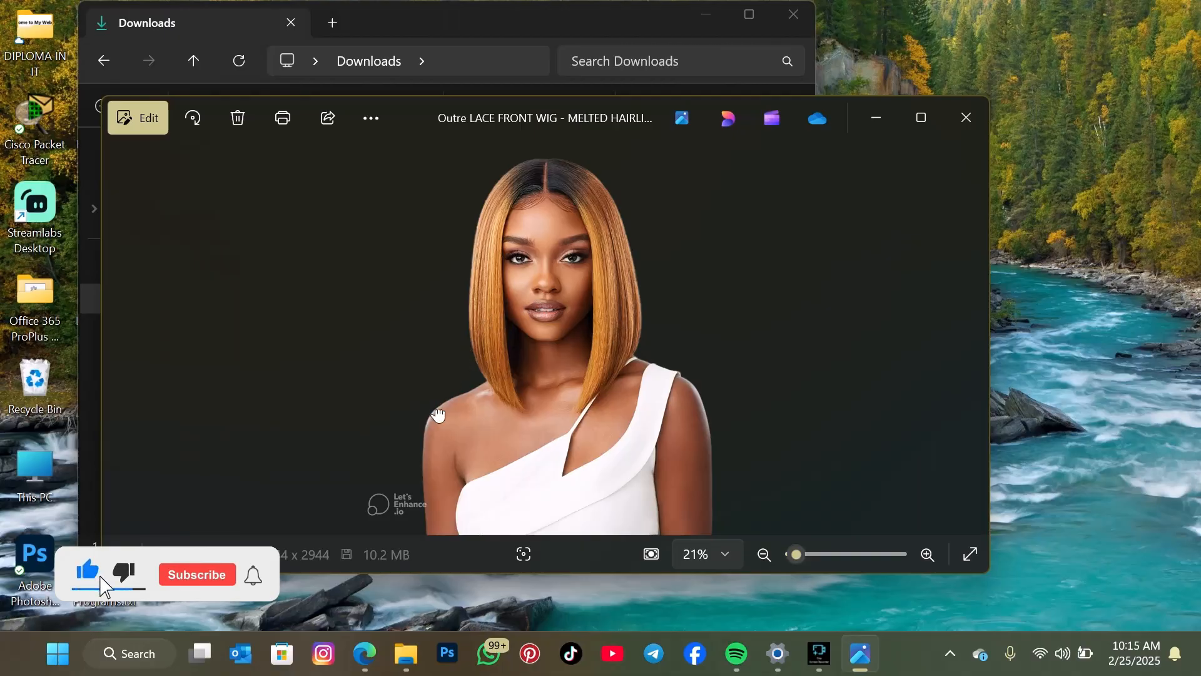
pyautogui.click(197, 574)
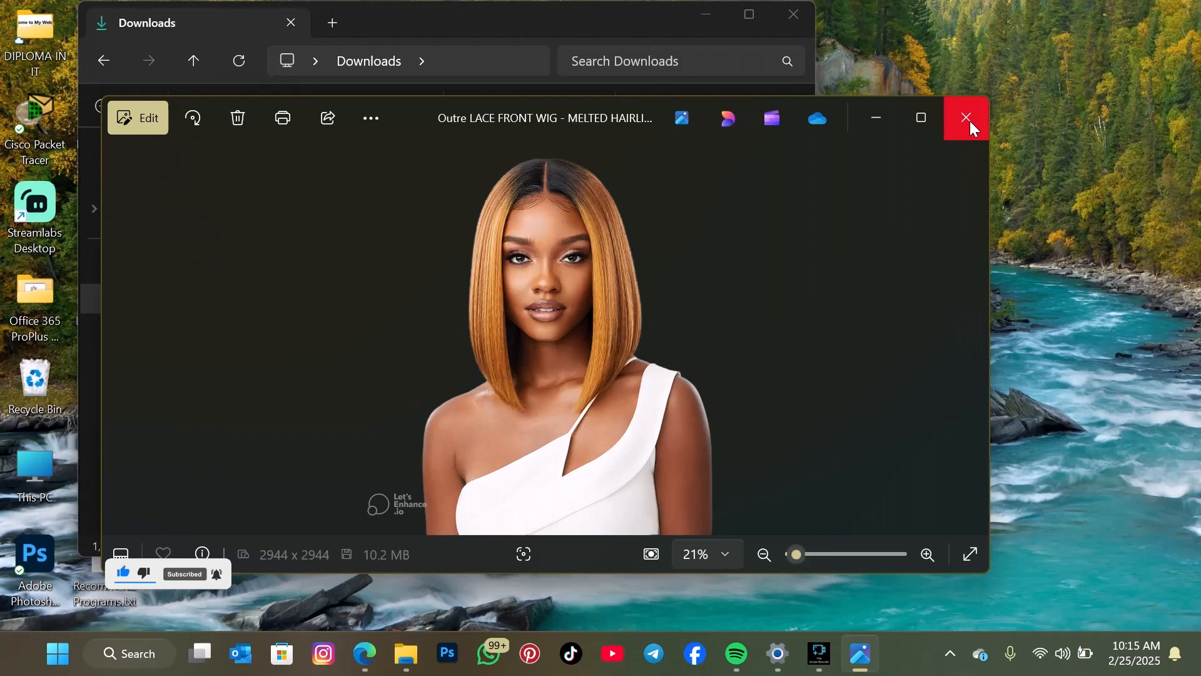
pyautogui.moveTo(971, 125)
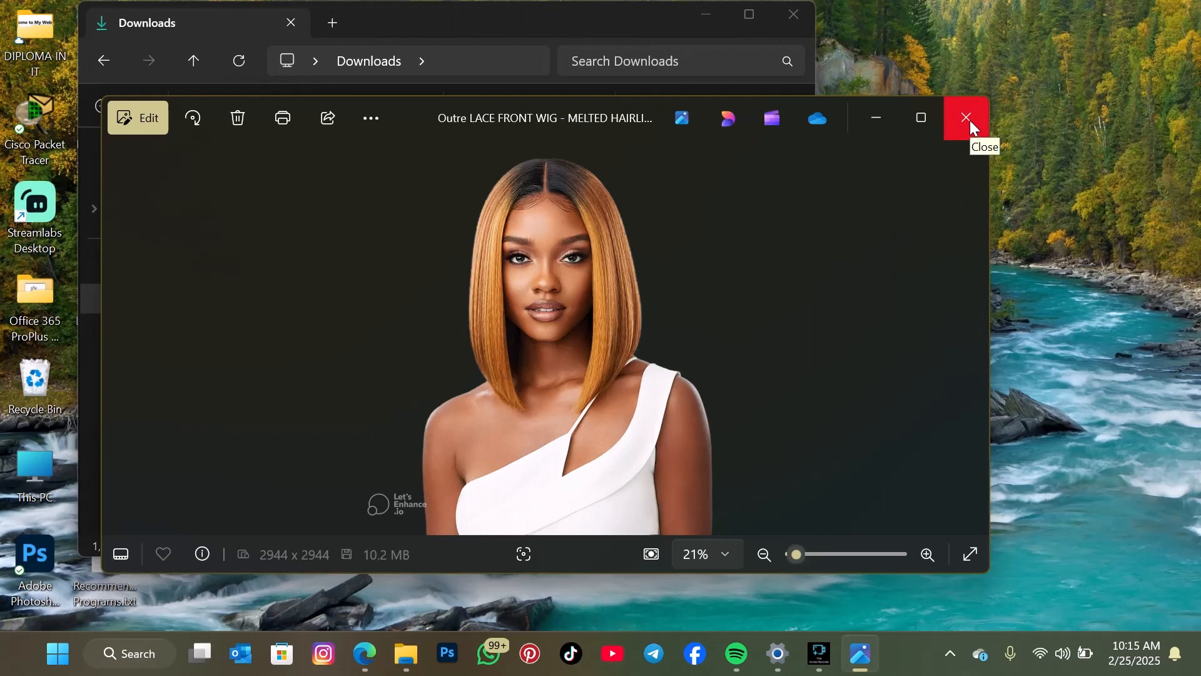